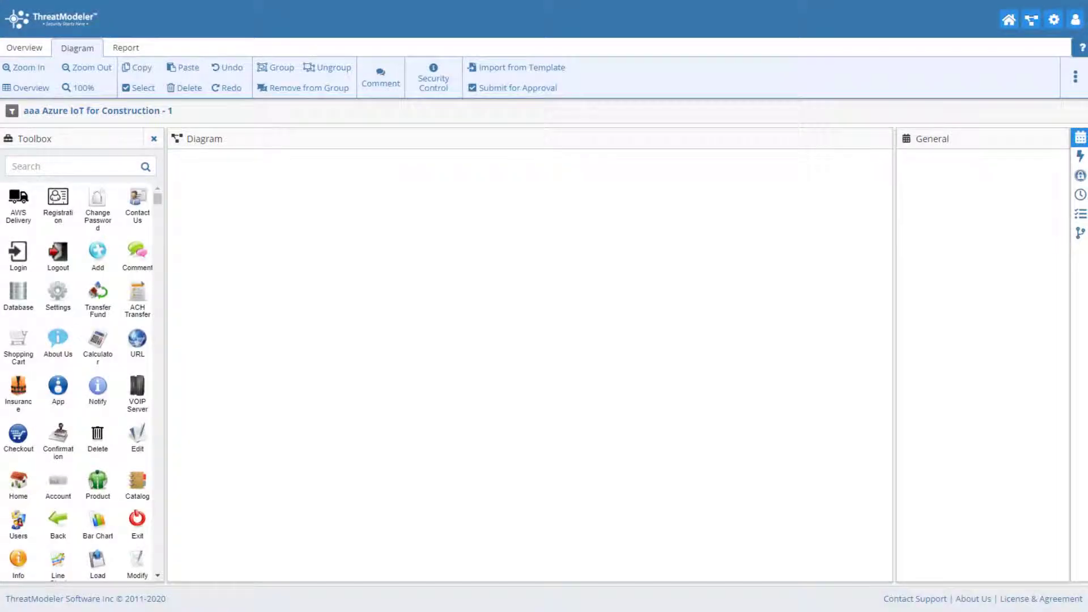
Place IoT thing generic and Azure Traffic Manager near the top of the canvas.
{"action": "type", "text": "iot"}
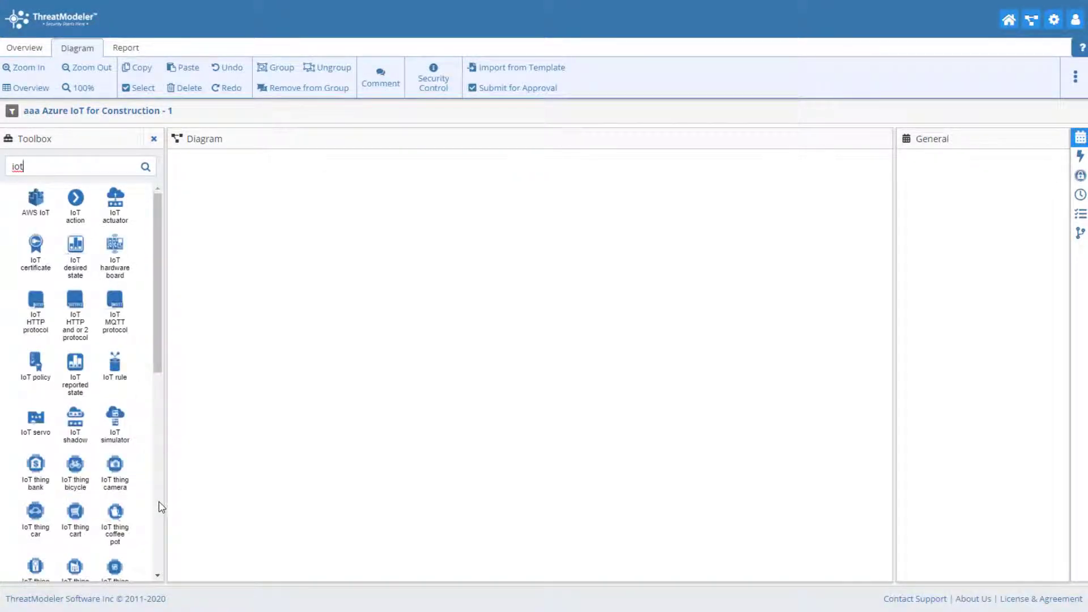
{"action": "left_click_drag", "start_coordinate": [115, 219], "coordinate": [208, 232]}
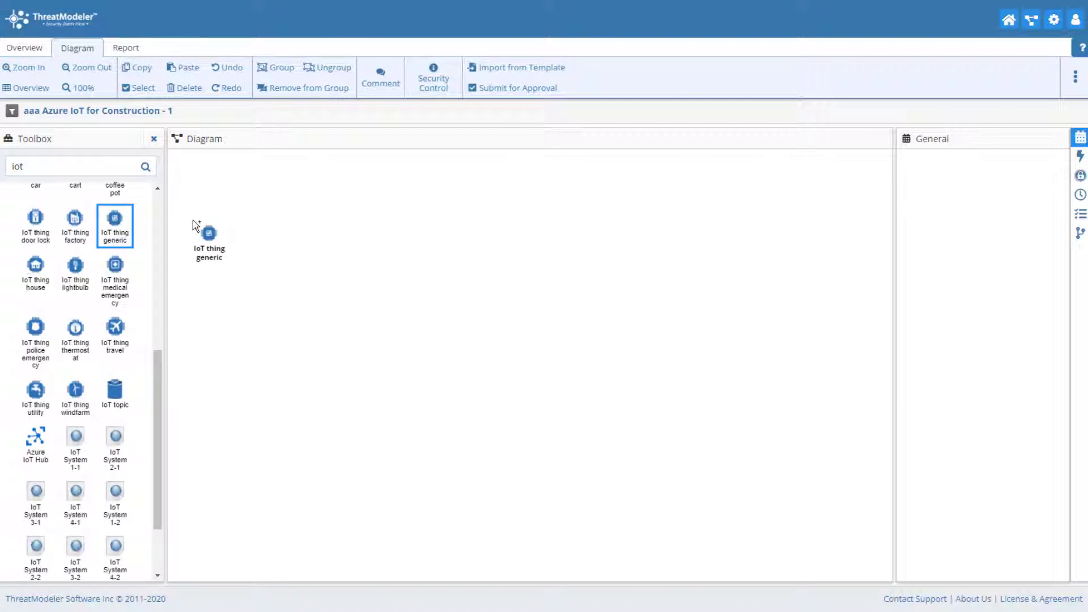
{"action": "left_click", "coordinate": [208, 229]}
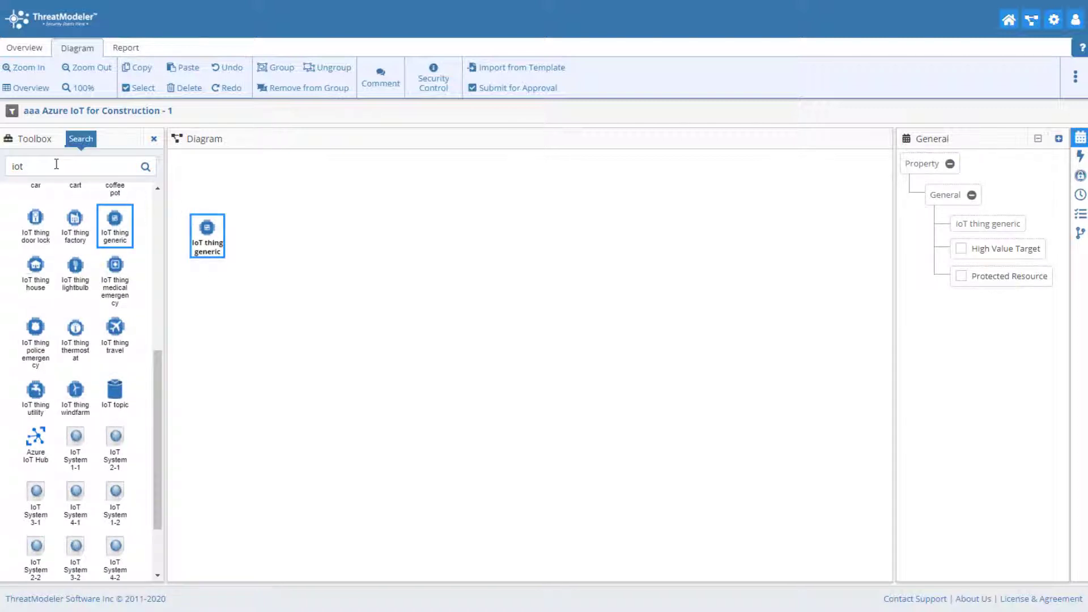
{"action": "type", "text": "tra"}
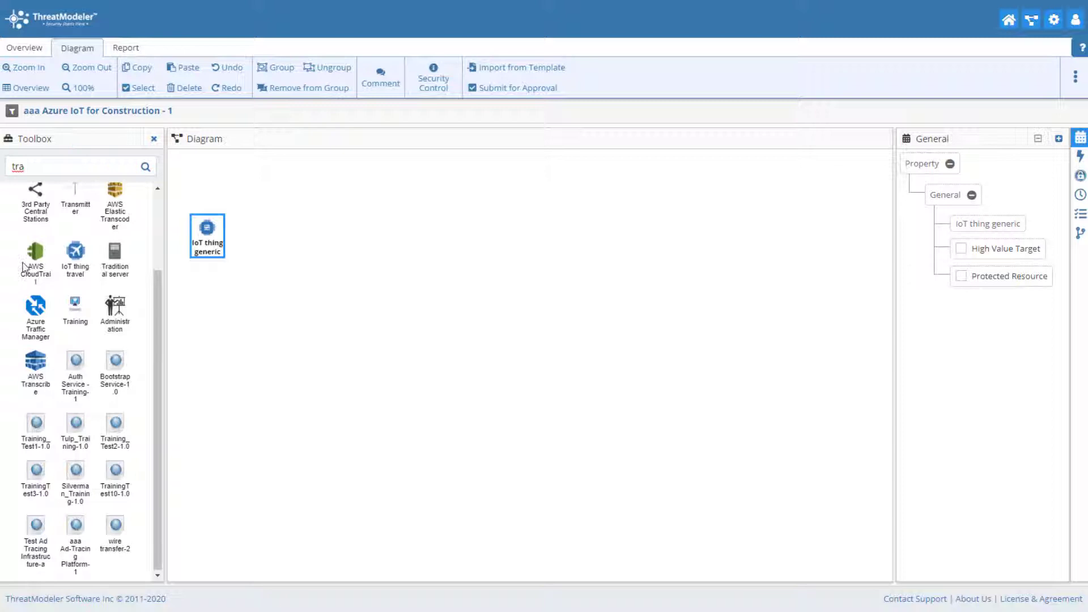
{"action": "left_click_drag", "start_coordinate": [34, 312], "coordinate": [272, 191]}
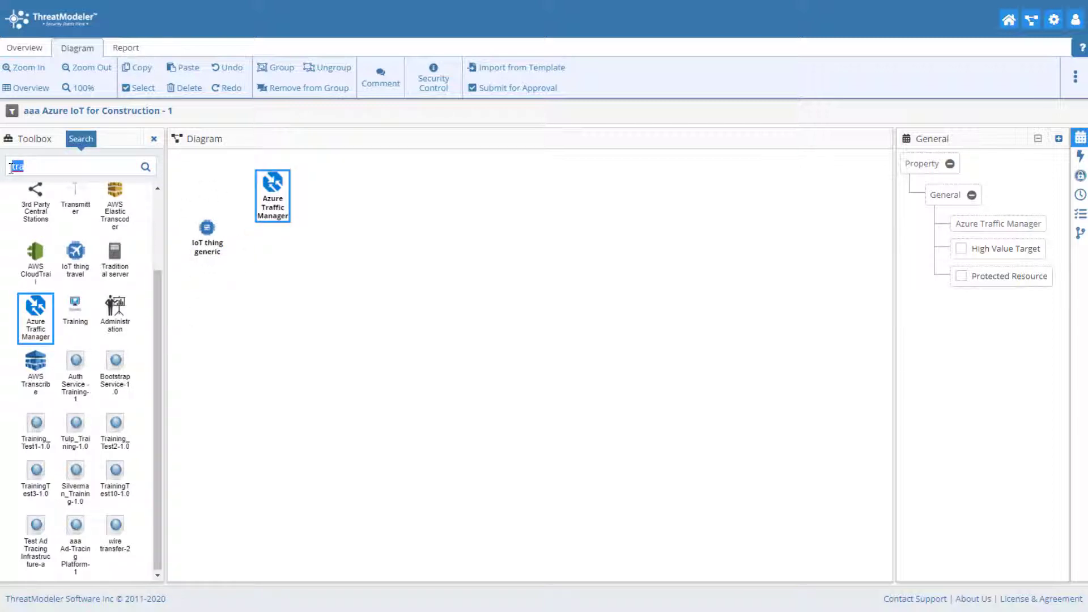
Add Azure Application Gateway below Traffic Manager and Azure App Service to the right.
{"action": "type", "text": "gate"}
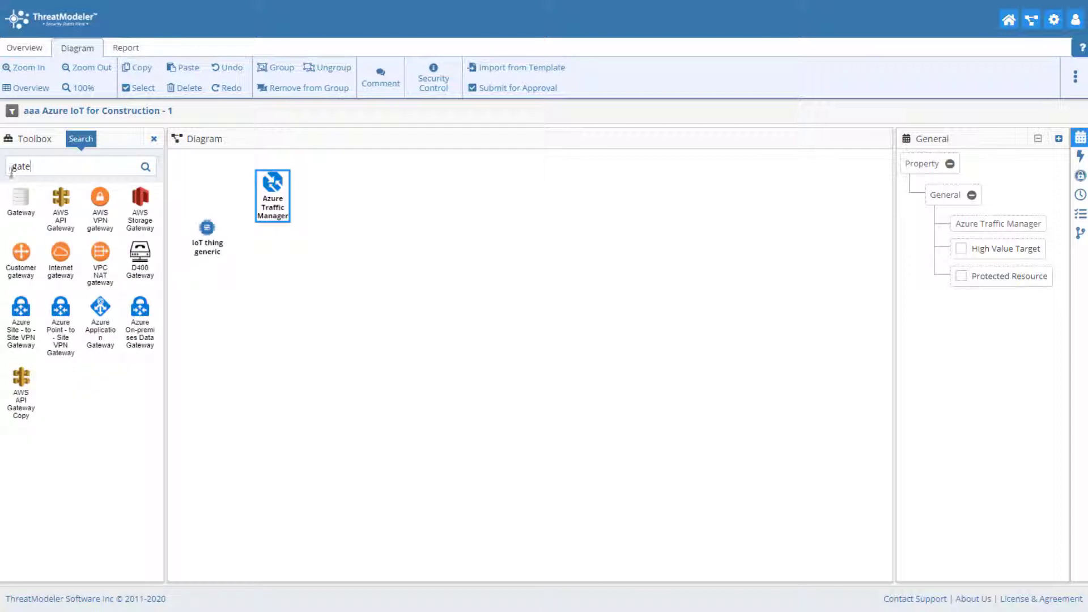
{"action": "left_click_drag", "start_coordinate": [99, 313], "coordinate": [310, 257]}
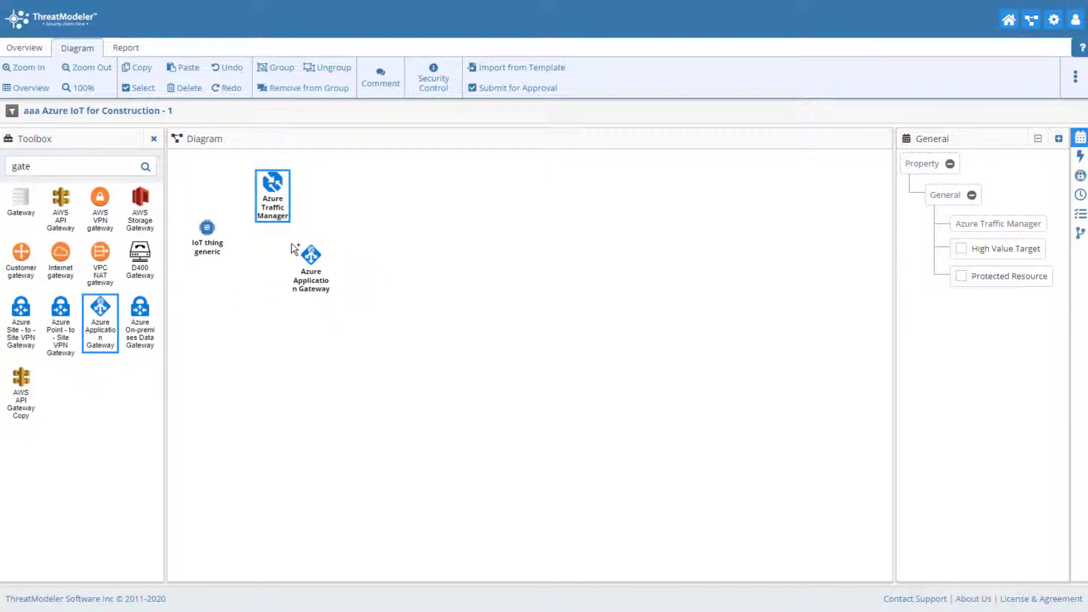
{"action": "left_click", "coordinate": [310, 256]}
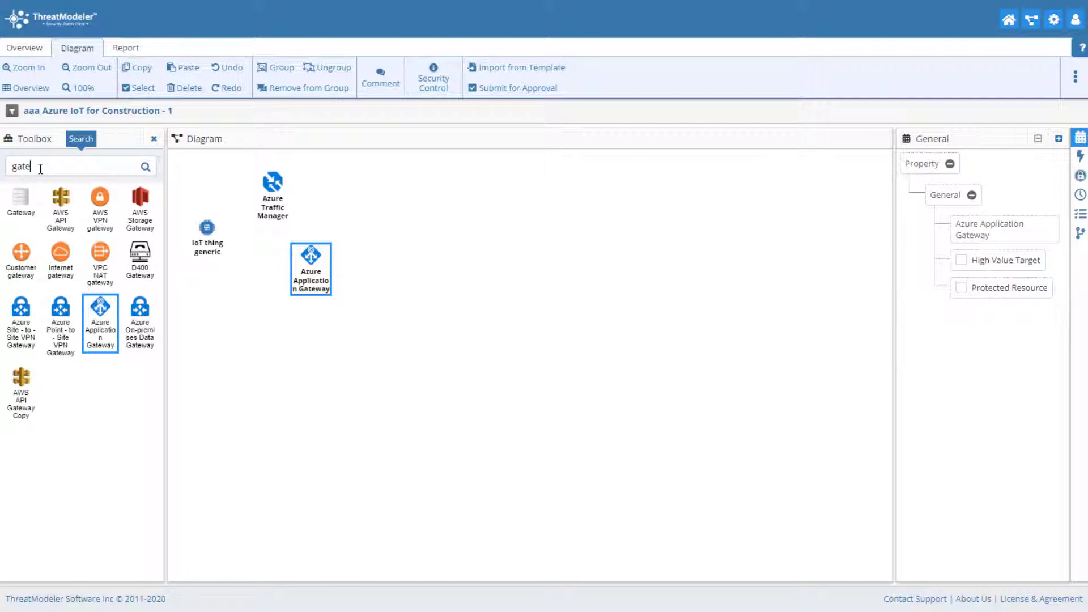
{"action": "type", "text": "app"}
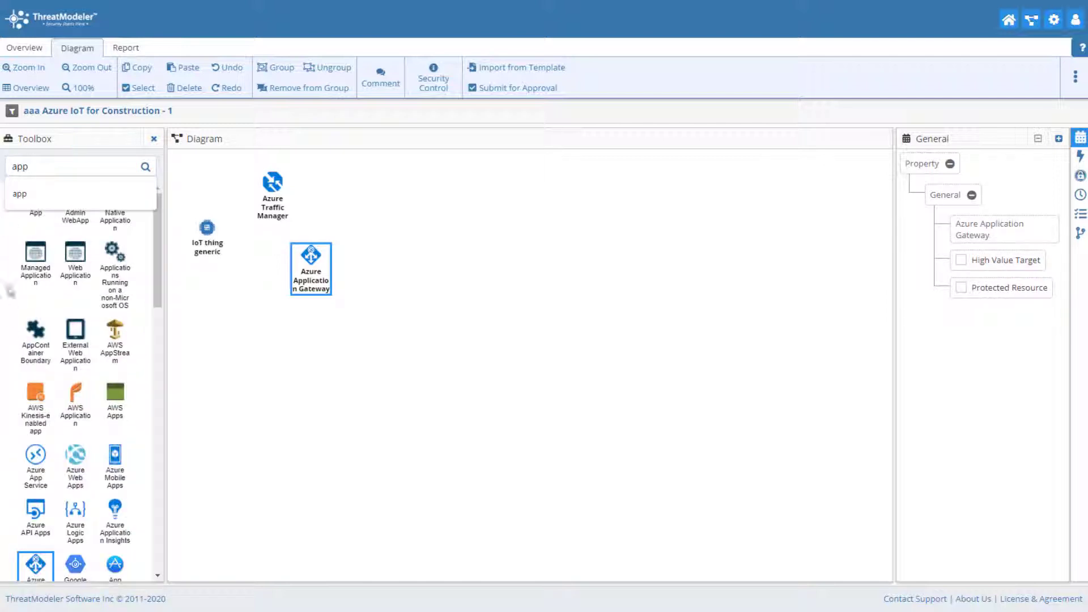
{"action": "left_click_drag", "start_coordinate": [35, 461], "coordinate": [401, 208]}
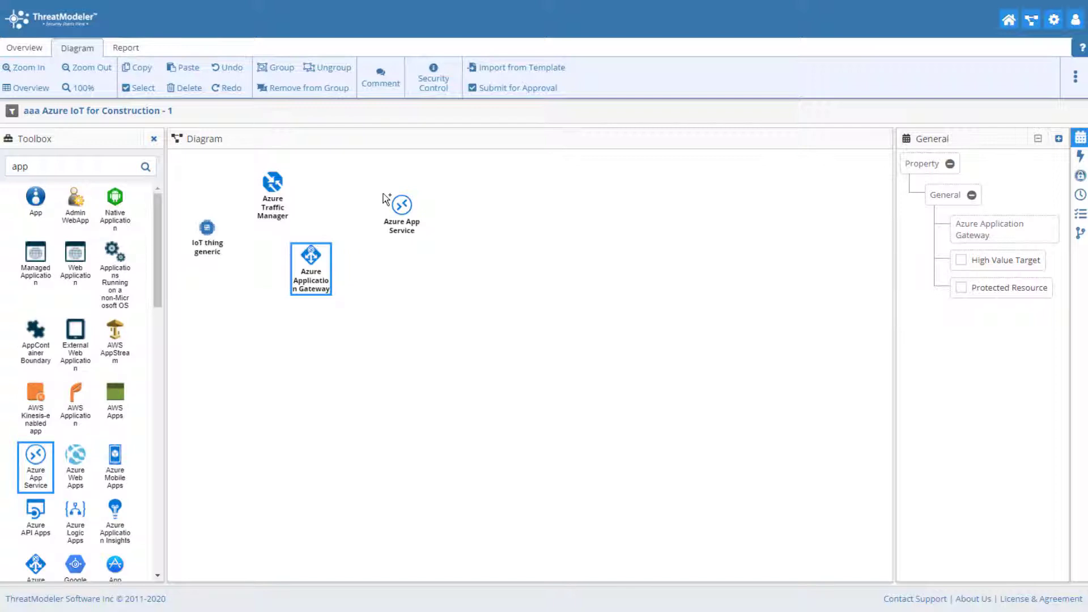
{"action": "left_click", "coordinate": [401, 205]}
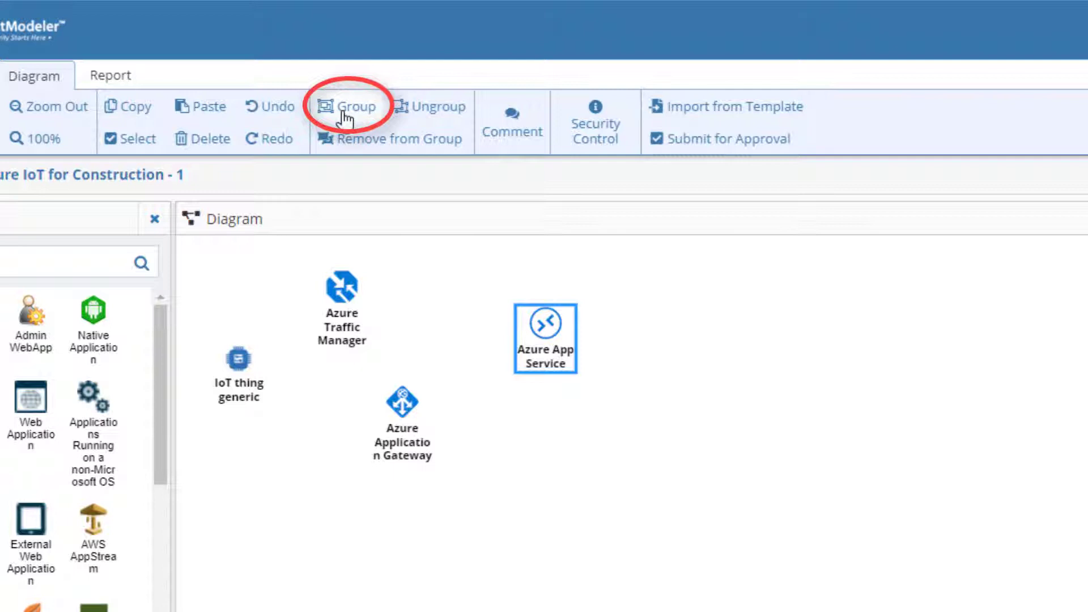
{"action": "mouse_move", "coordinate": [346, 113]}
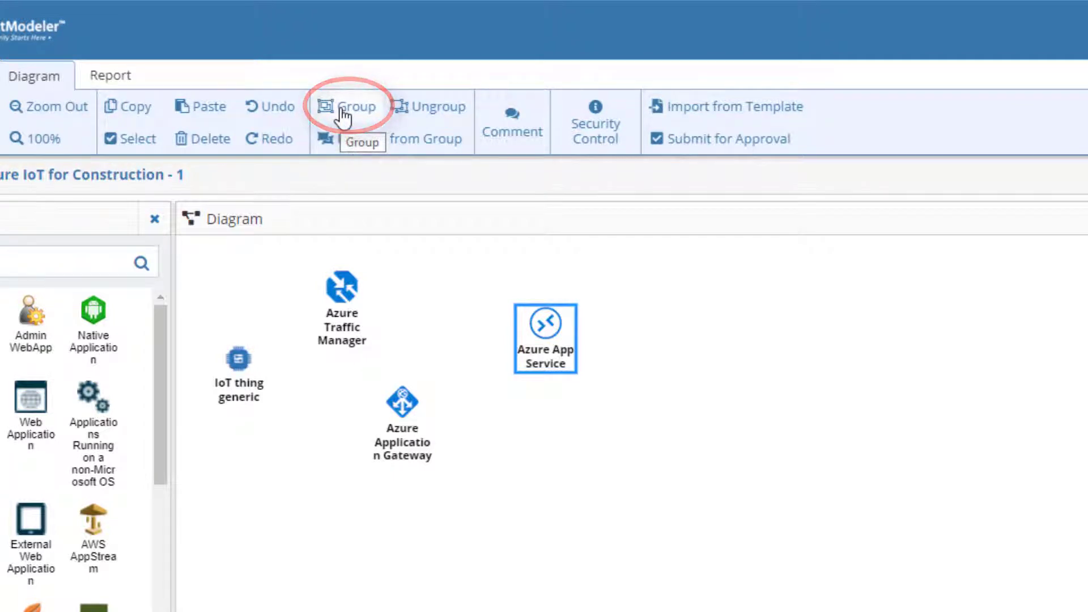
Group Azure App Service and convert the collection into an Azure Virtual Machines container.
{"action": "left_click", "coordinate": [353, 107]}
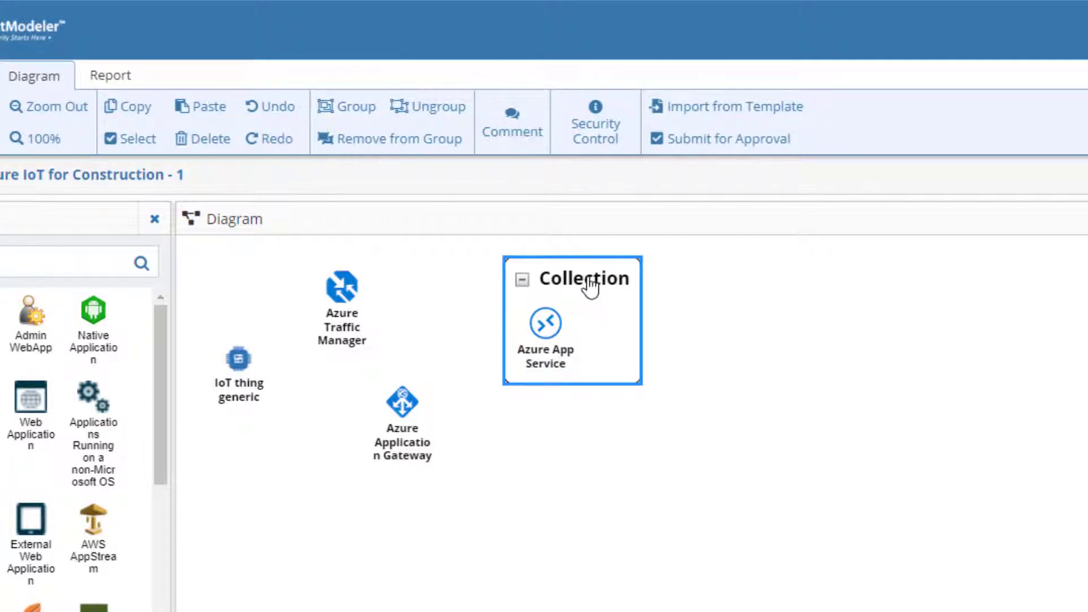
{"action": "right_click", "coordinate": [592, 281]}
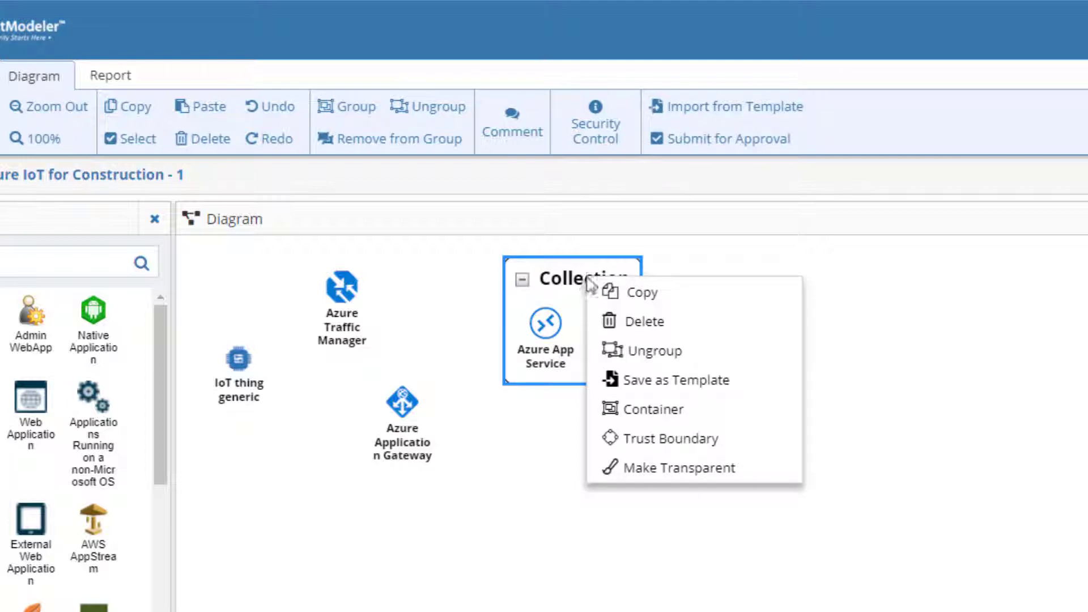
{"action": "mouse_move", "coordinate": [652, 419]}
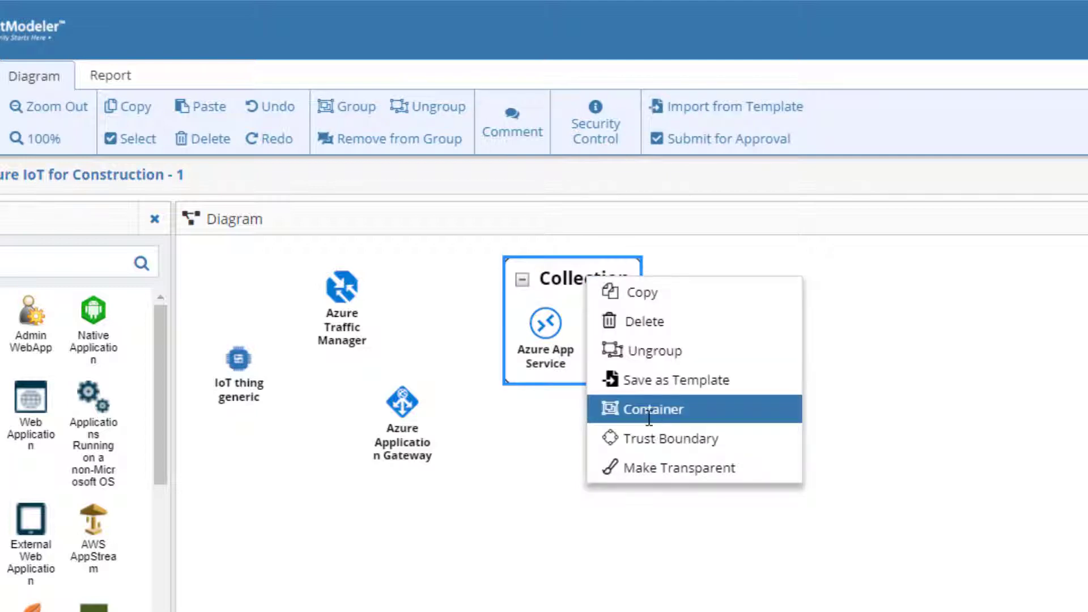
{"action": "left_click", "coordinate": [652, 409]}
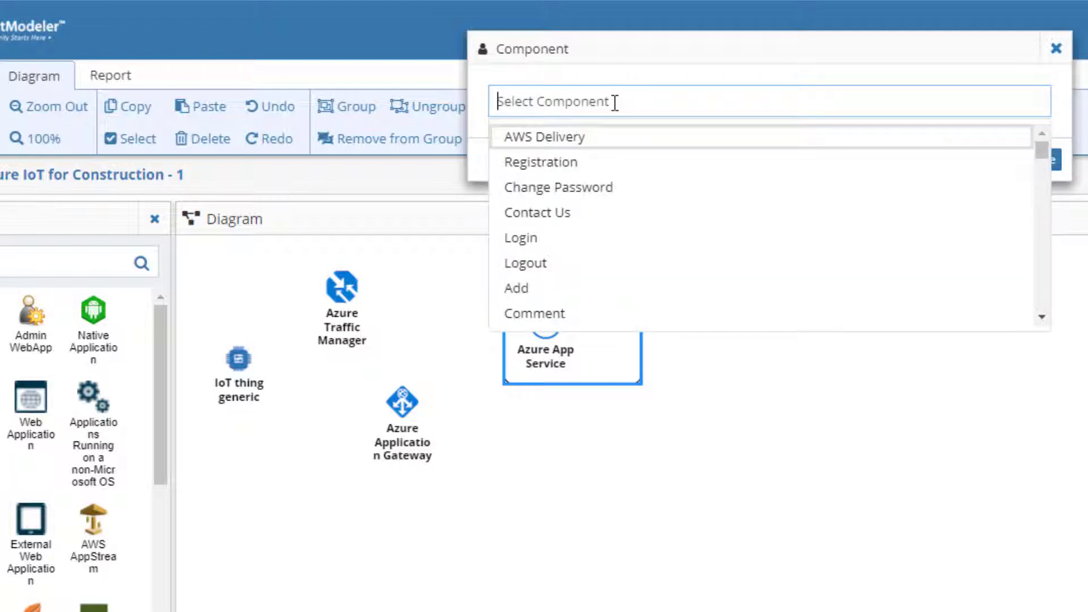
{"action": "type", "text": "vir"}
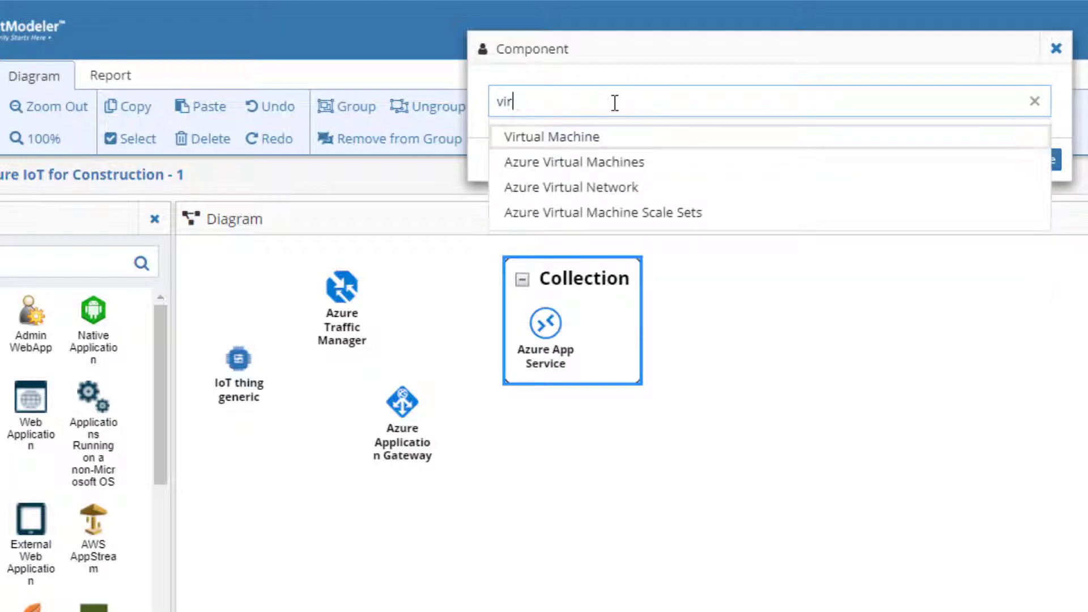
{"action": "left_click", "coordinate": [573, 163]}
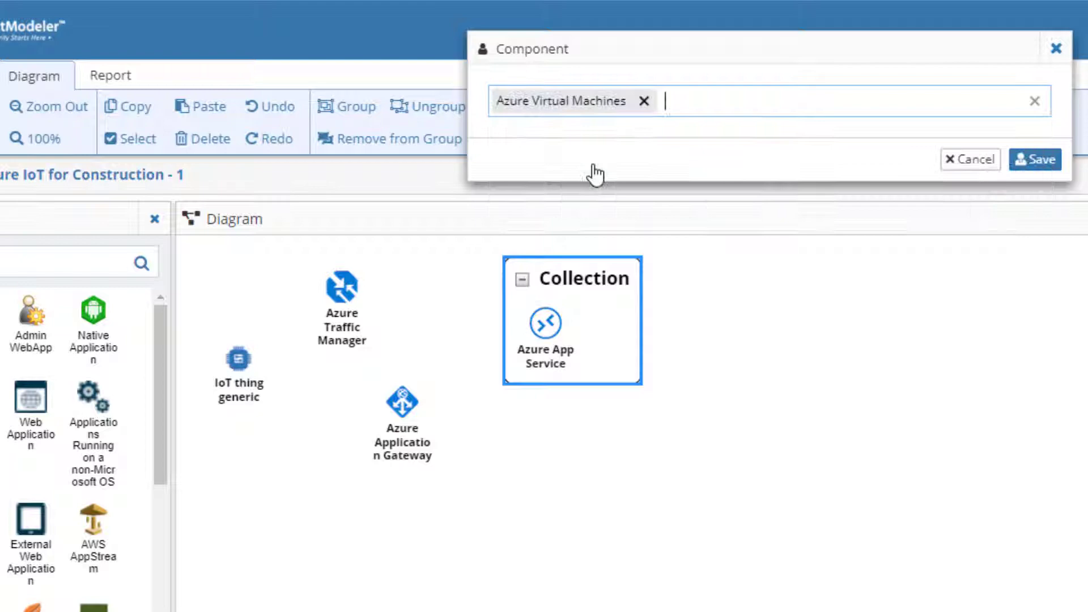
{"action": "left_click", "coordinate": [1034, 158]}
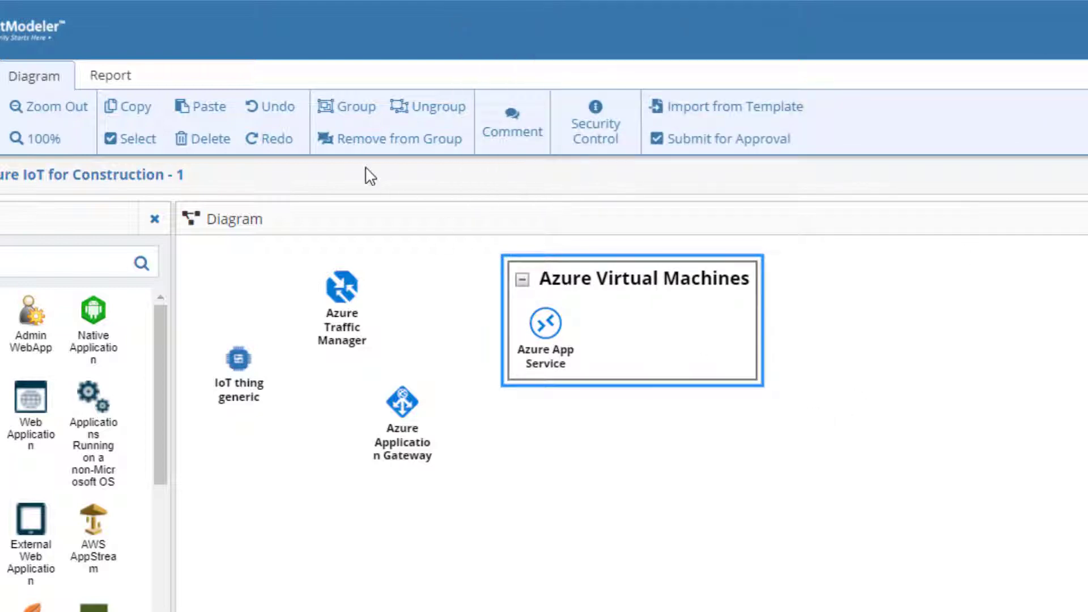
{"action": "mouse_move", "coordinate": [288, 144]}
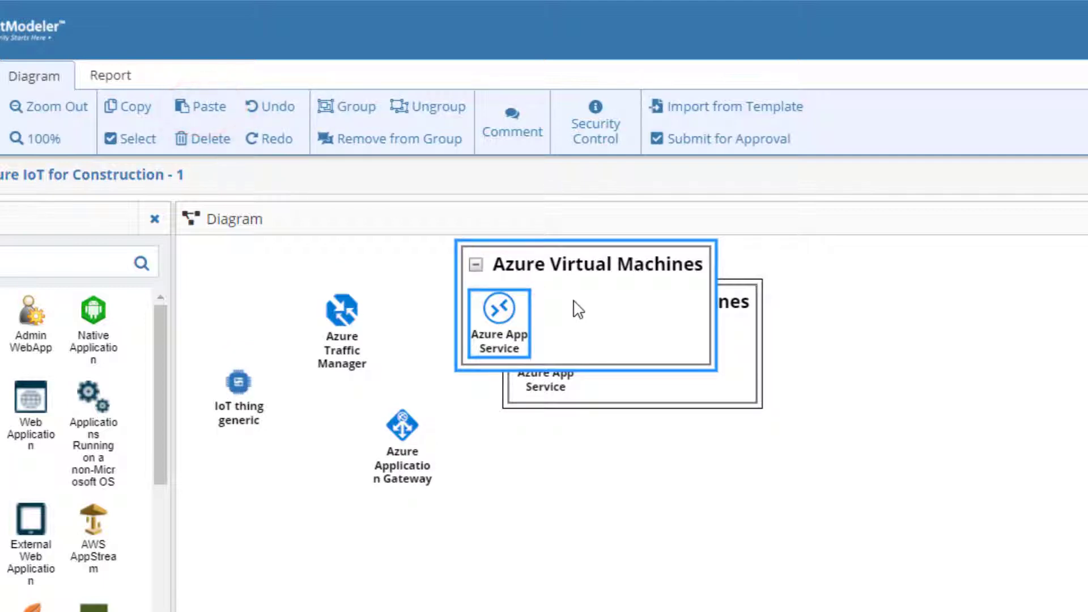
Move the duplicate container below the original and select both Azure Virtual Machines containers.
{"action": "left_click_drag", "start_coordinate": [584, 308], "coordinate": [631, 488]}
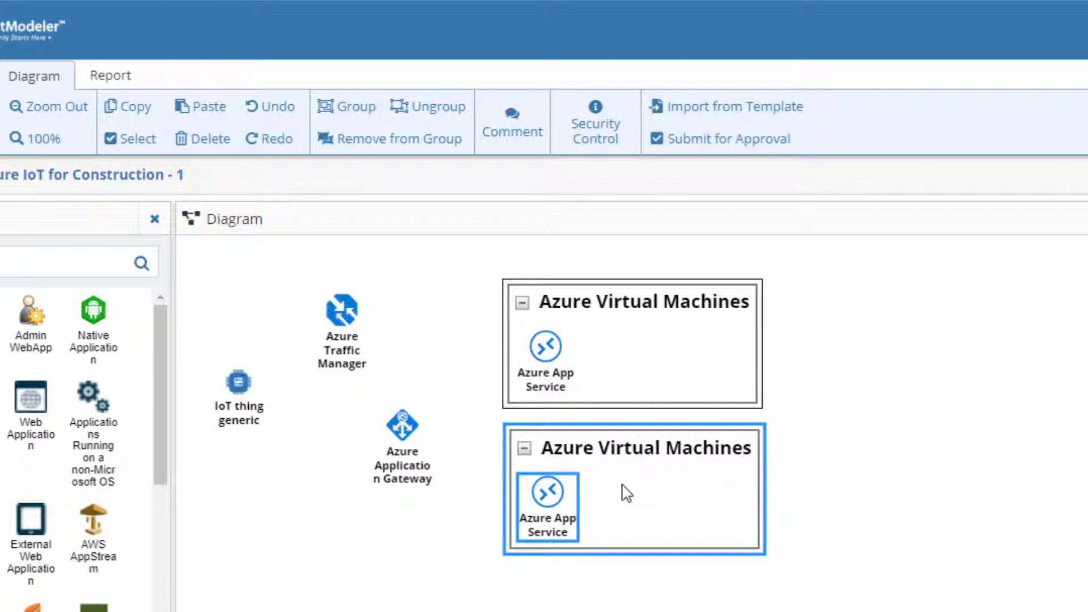
{"action": "mouse_move", "coordinate": [797, 590]}
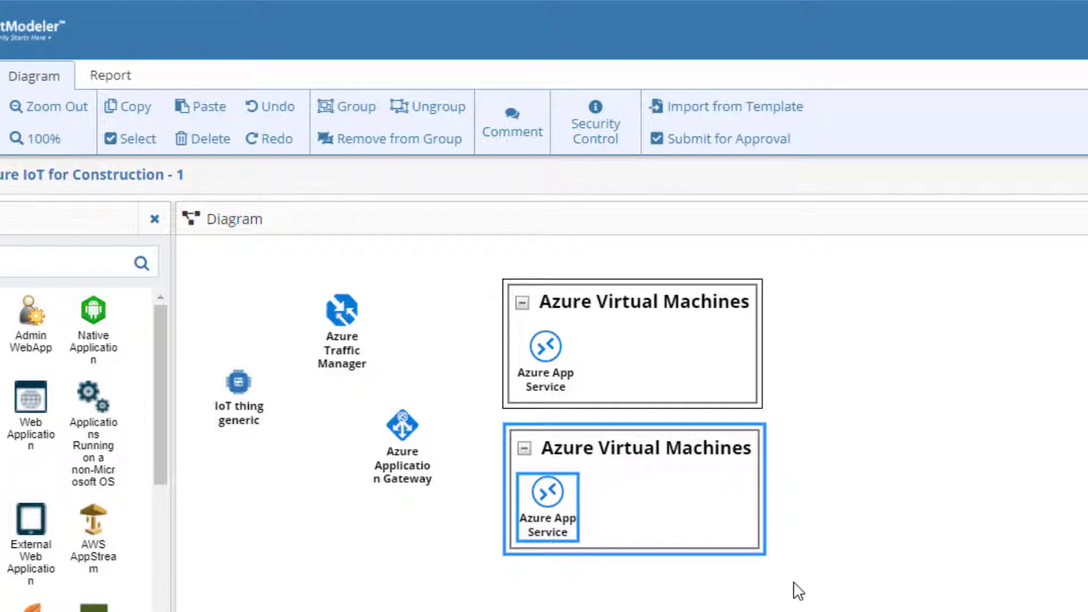
{"action": "mouse_move", "coordinate": [665, 311]}
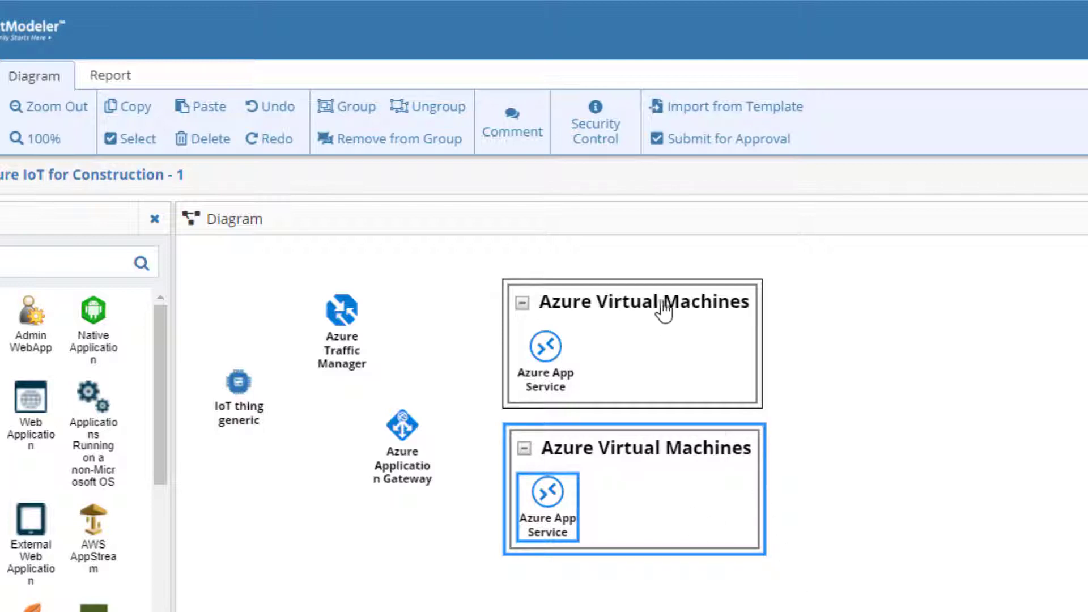
{"action": "left_click", "coordinate": [346, 106]}
{"action": "type", "text": "vir"}
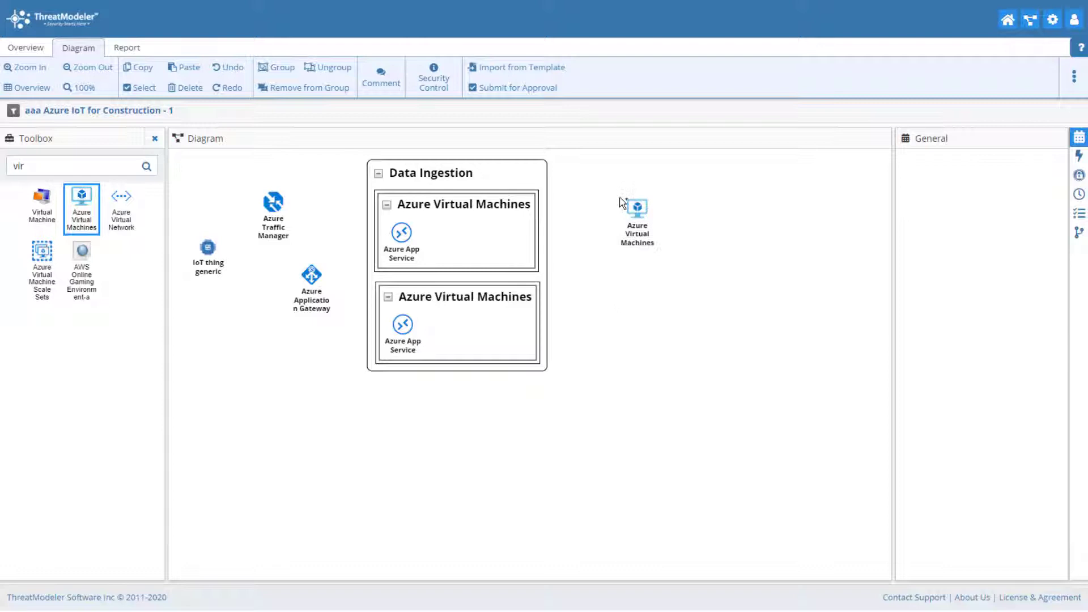
Name the group of four Azure Virtual Machines 'Cassandra Cluster'.
{"action": "left_click", "coordinate": [637, 208]}
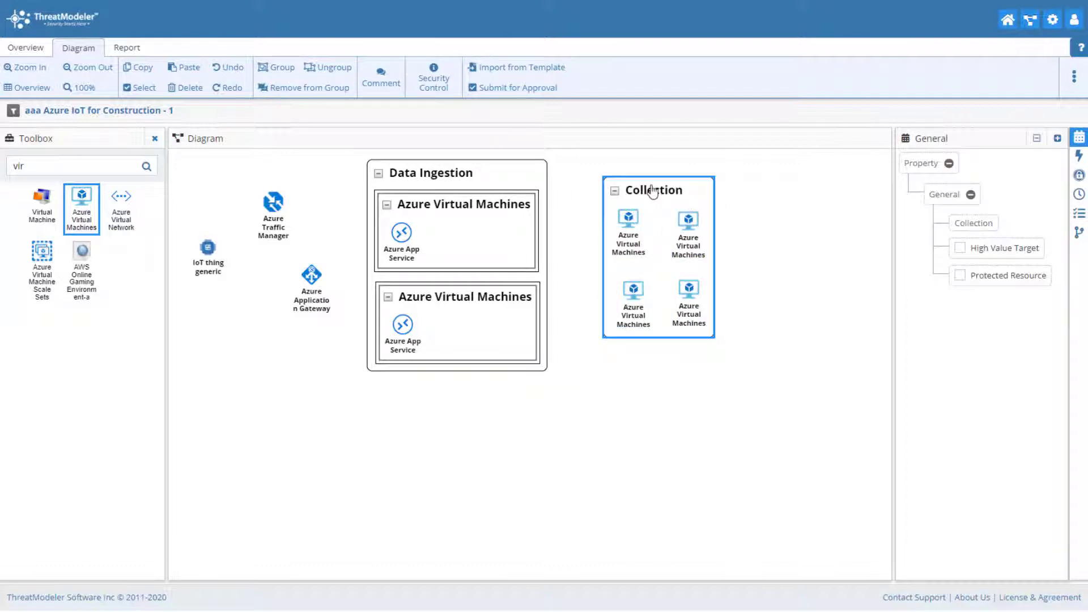
{"action": "type", "text": "Cassandra"}
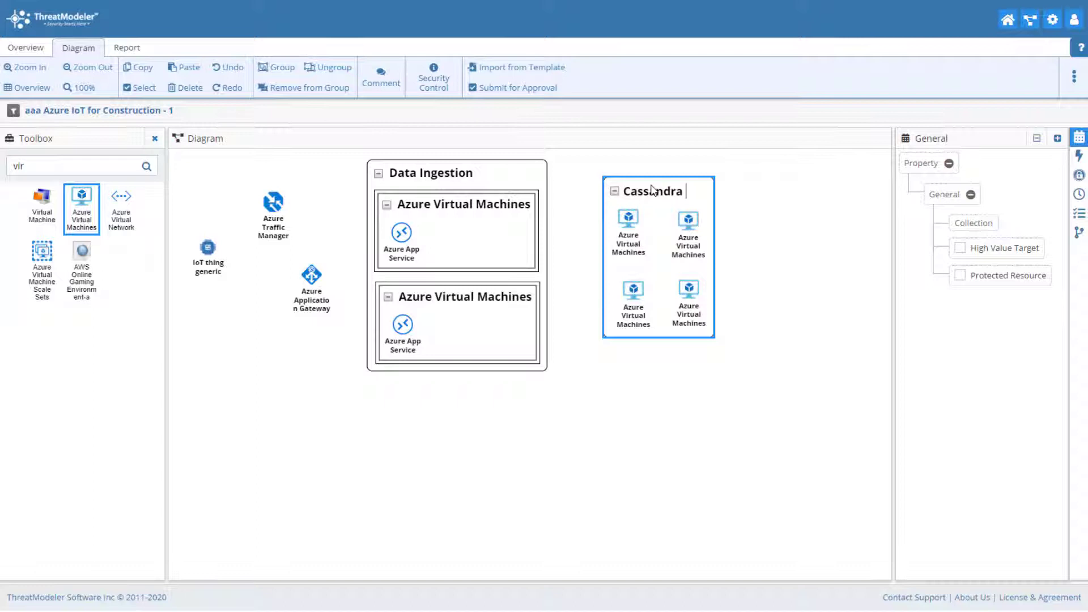
{"action": "type", "text": "Cluster"}
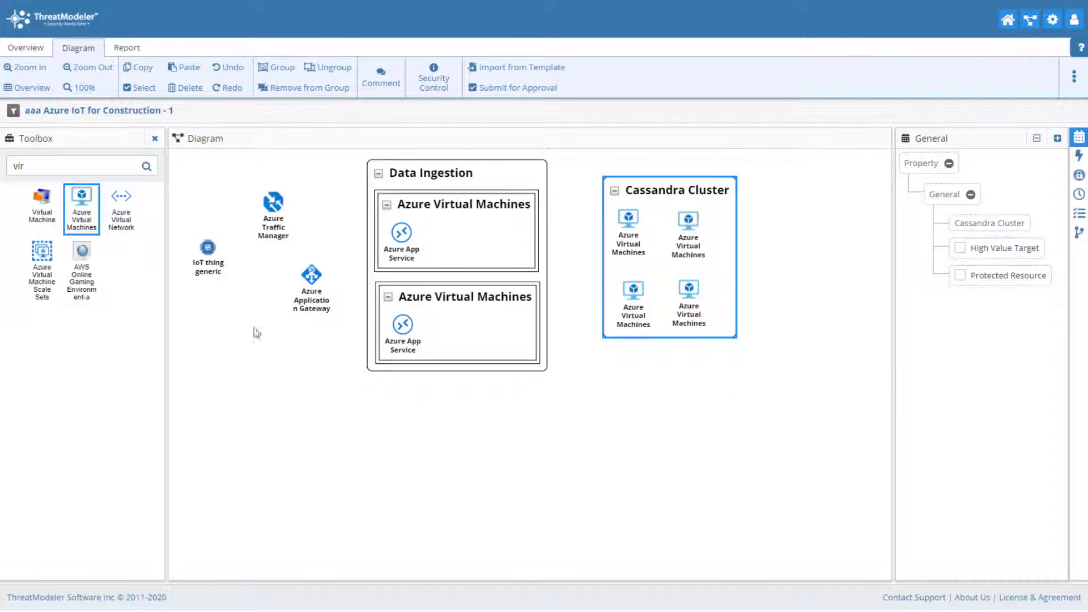
{"action": "type", "text": "hub"}
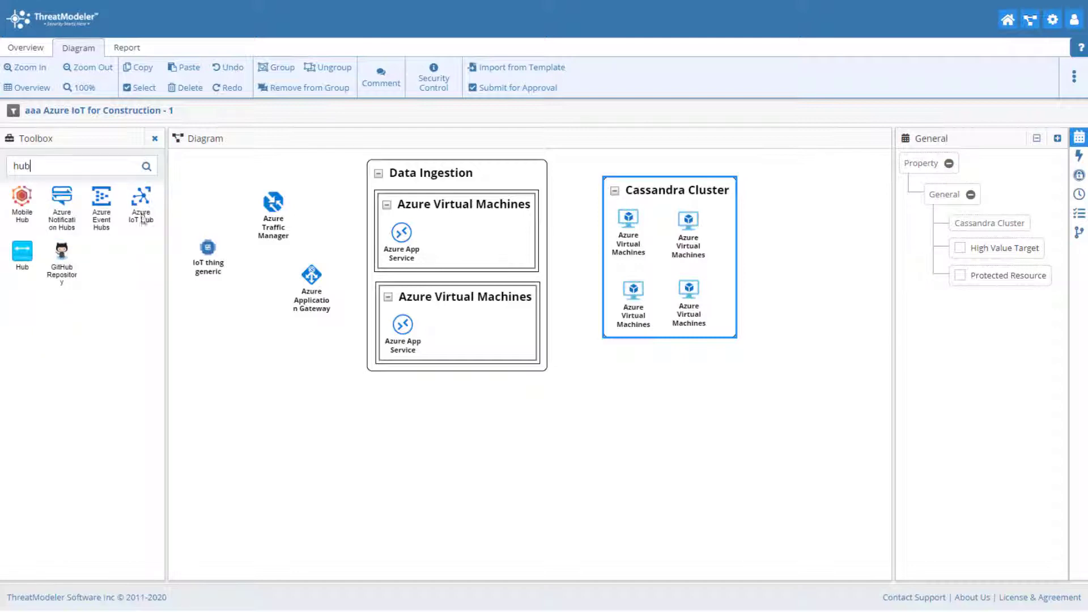
Place Azure IoT Hub at lower left and Azure Blob Storage below the Application Gateway.
{"action": "left_click_drag", "start_coordinate": [140, 198], "coordinate": [208, 489]}
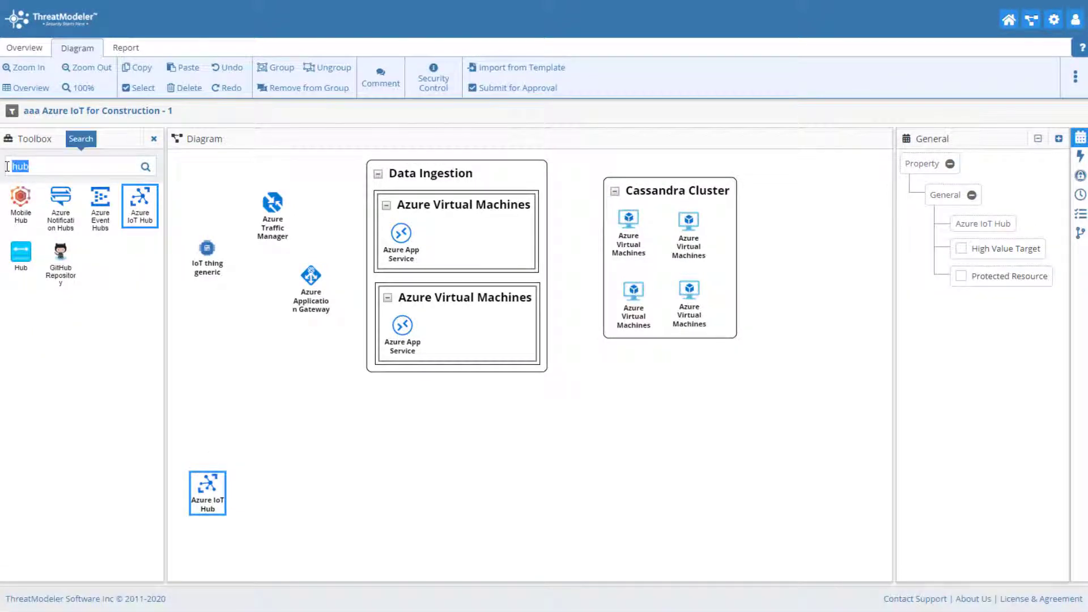
{"action": "type", "text": "blo"}
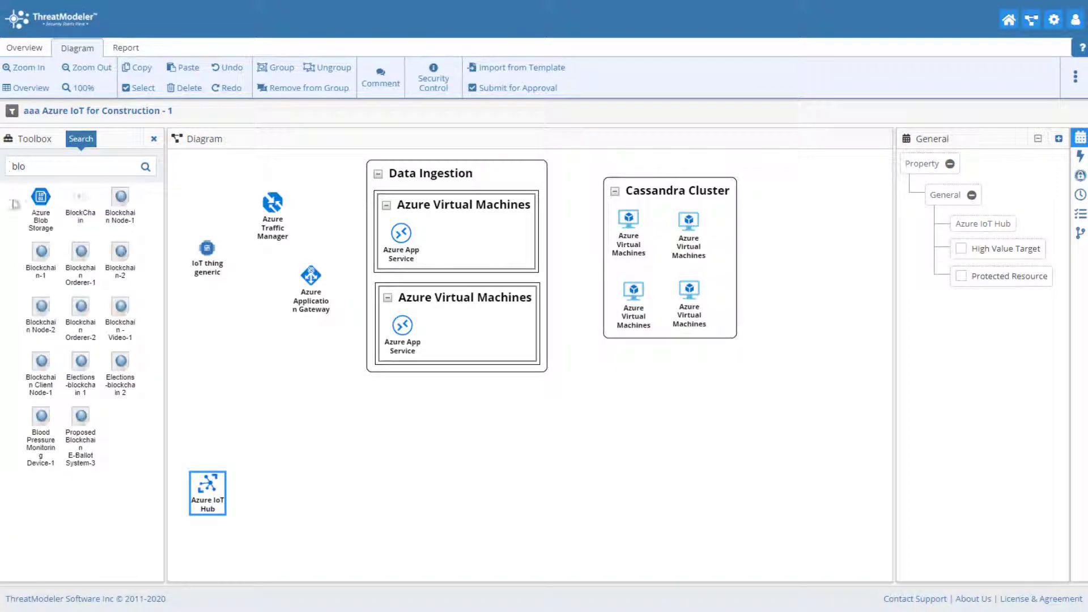
{"action": "left_click_drag", "start_coordinate": [40, 201], "coordinate": [296, 381]}
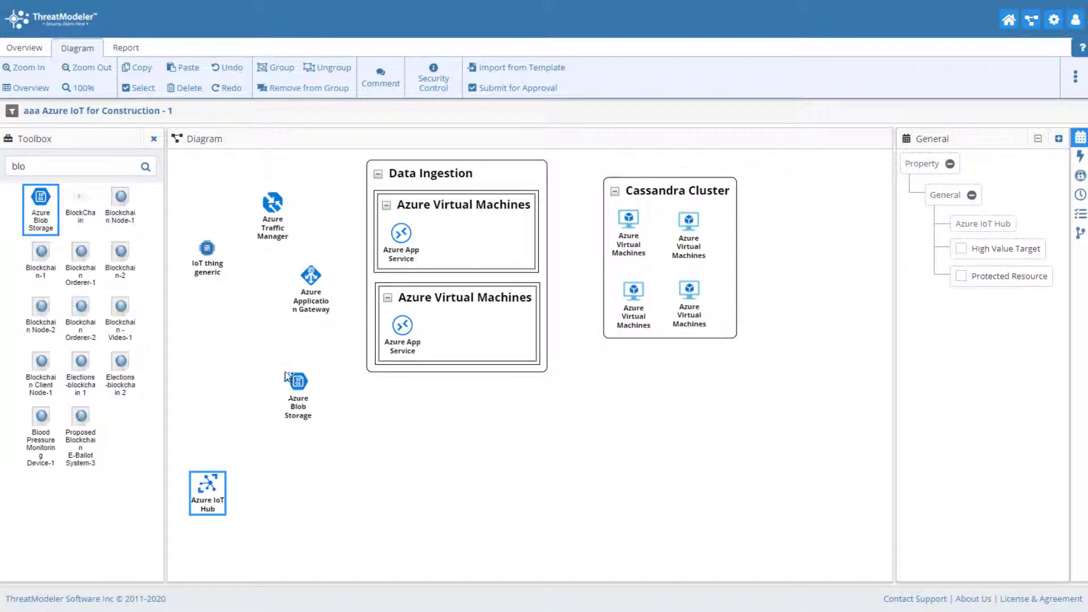
{"action": "left_click_drag", "start_coordinate": [296, 385], "coordinate": [309, 423]}
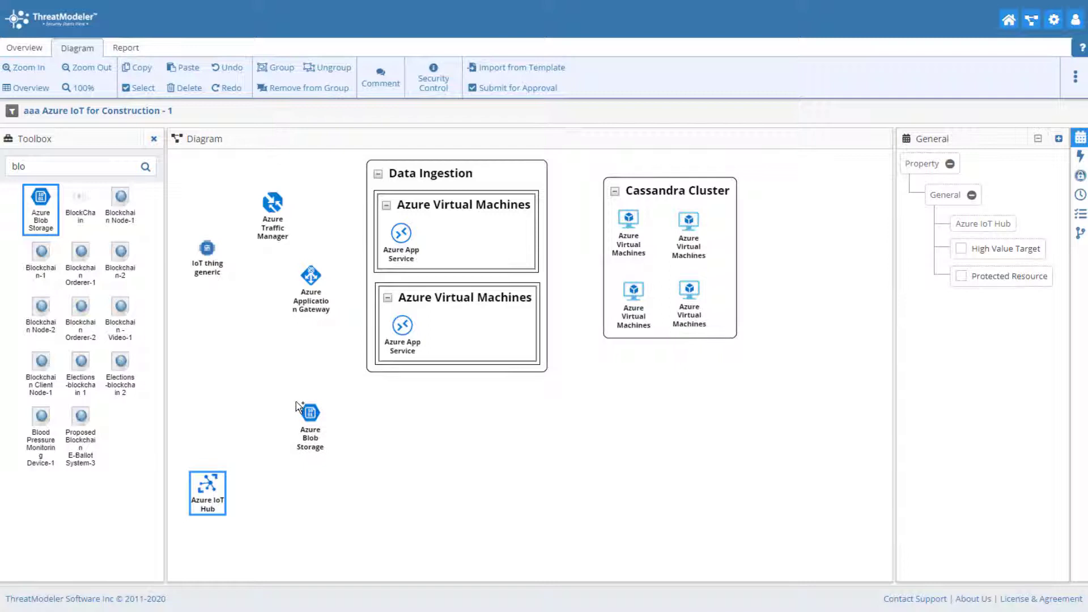
{"action": "left_click", "coordinate": [309, 412]}
{"action": "type", "text": "sq"}
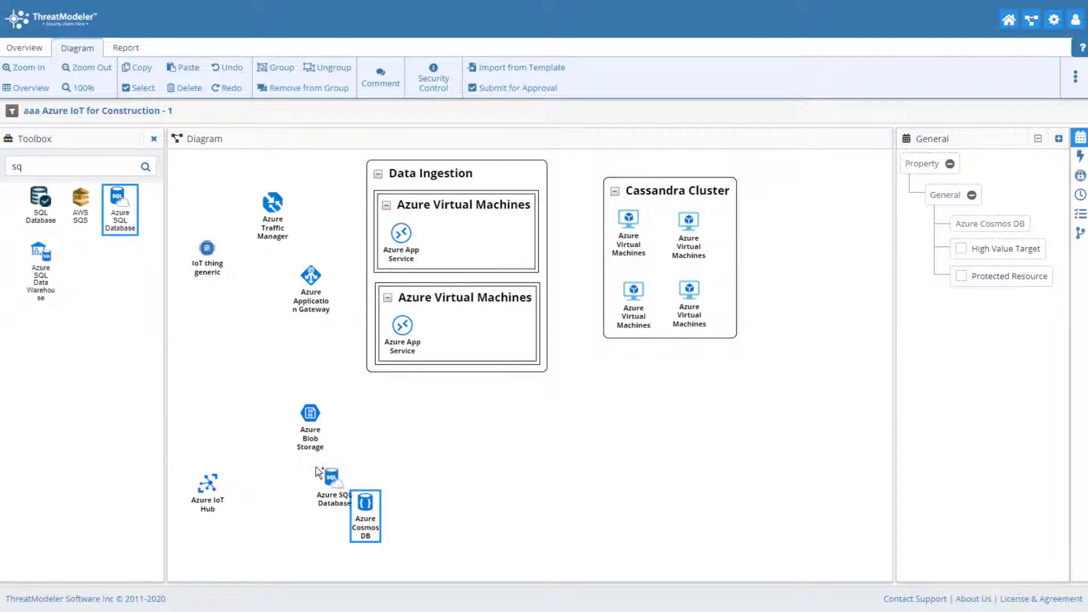
Group Cosmos DB and SQL Database and name the group 'Warm Path Storage'.
{"action": "left_click_drag", "start_coordinate": [332, 480], "coordinate": [421, 510]}
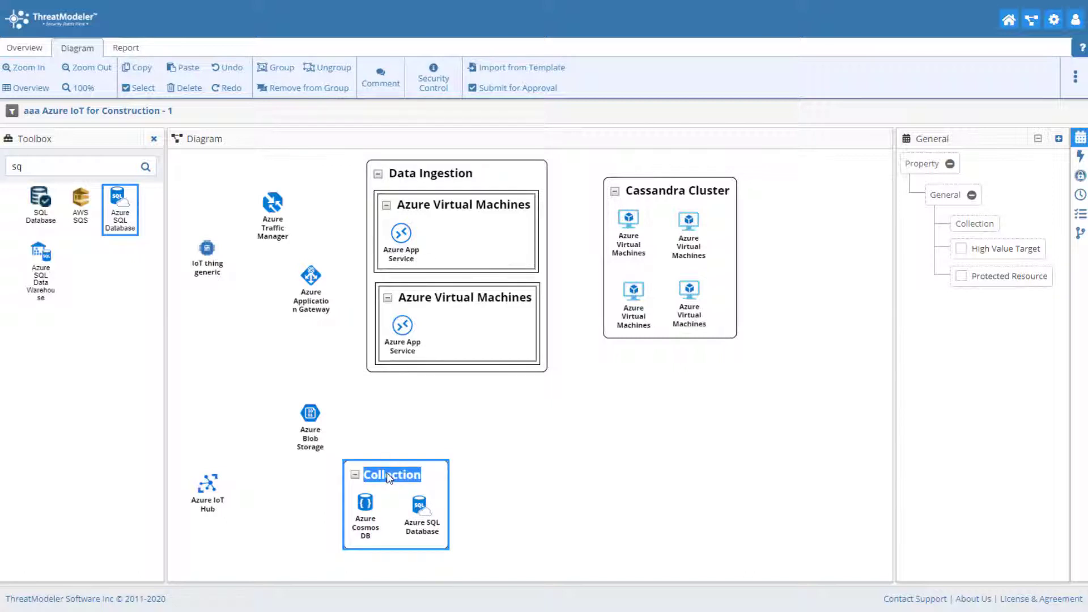
{"action": "type", "text": "Warm Path Storage"}
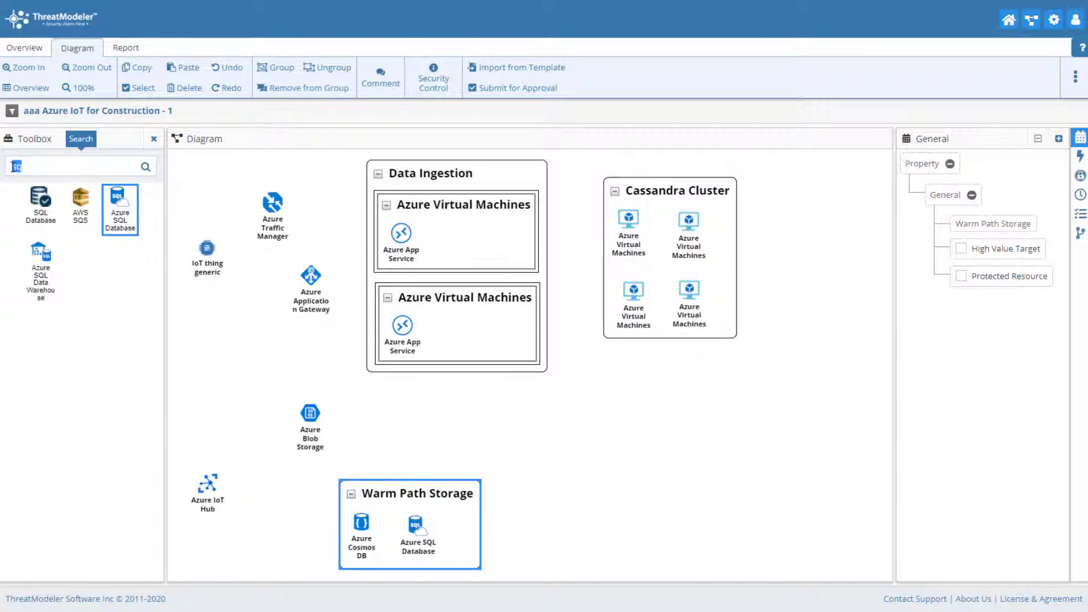
{"action": "type", "text": "web"}
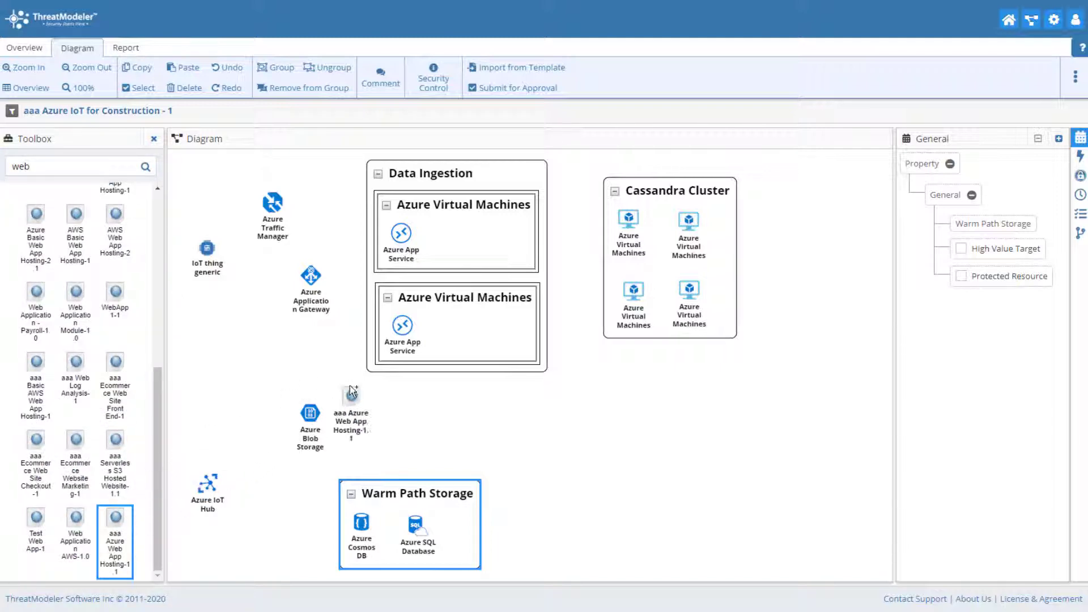
Add the Azure web app hosting component inside an Azure Cloud Services container.
{"action": "left_click_drag", "start_coordinate": [351, 413], "coordinate": [568, 426]}
{"action": "type", "text": "clou"}
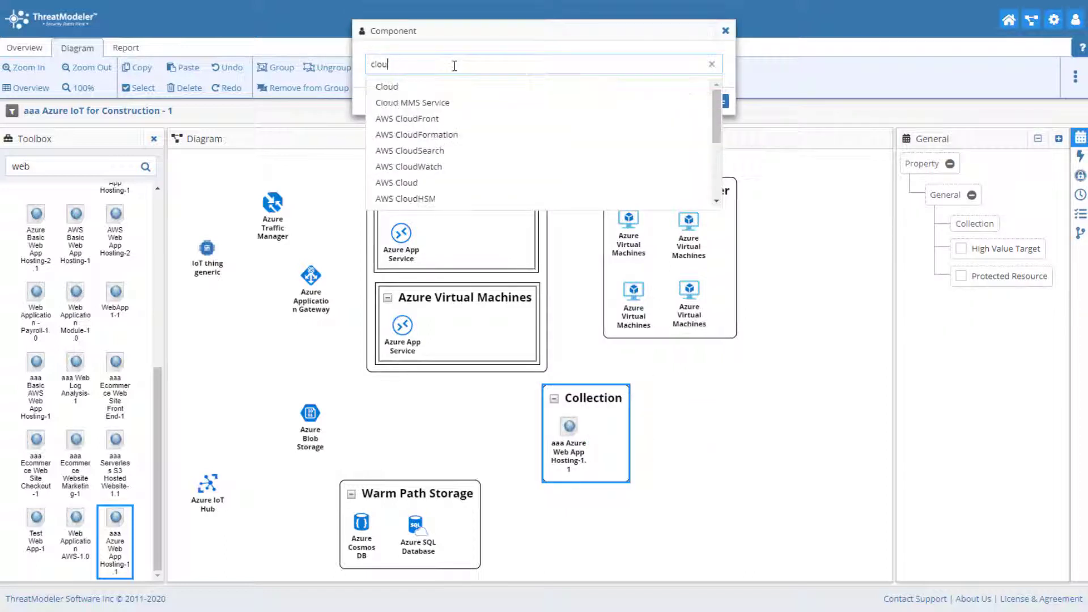
{"action": "scroll", "scroll_direction": "down", "scroll_amount": 3}
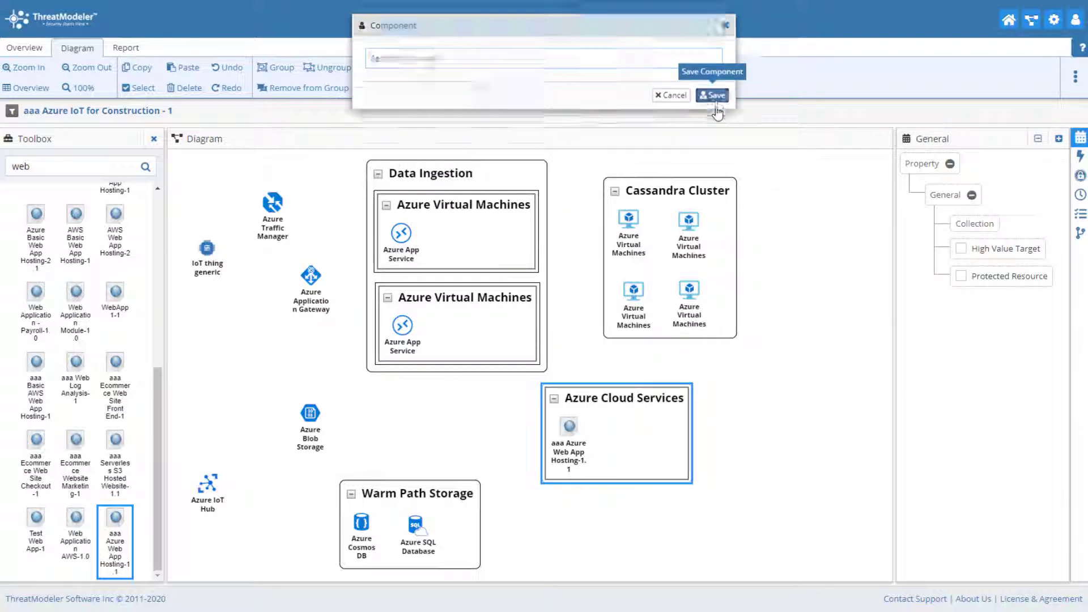
{"action": "left_click", "coordinate": [713, 95]}
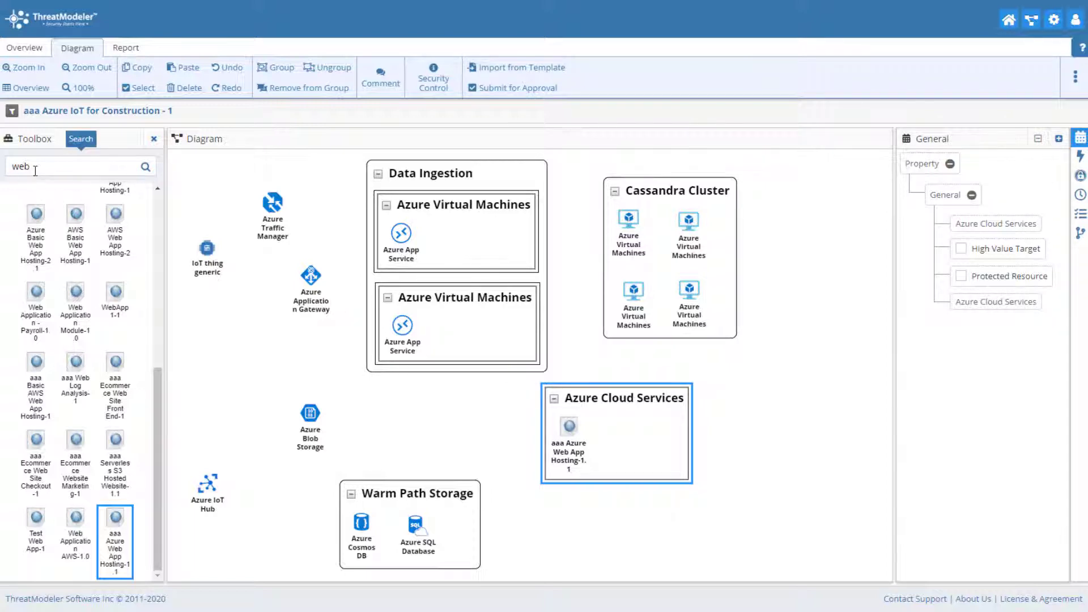
Place Azure HD Insight right of Cassandra Cluster and add a Users component.
{"action": "type", "text": "hd"}
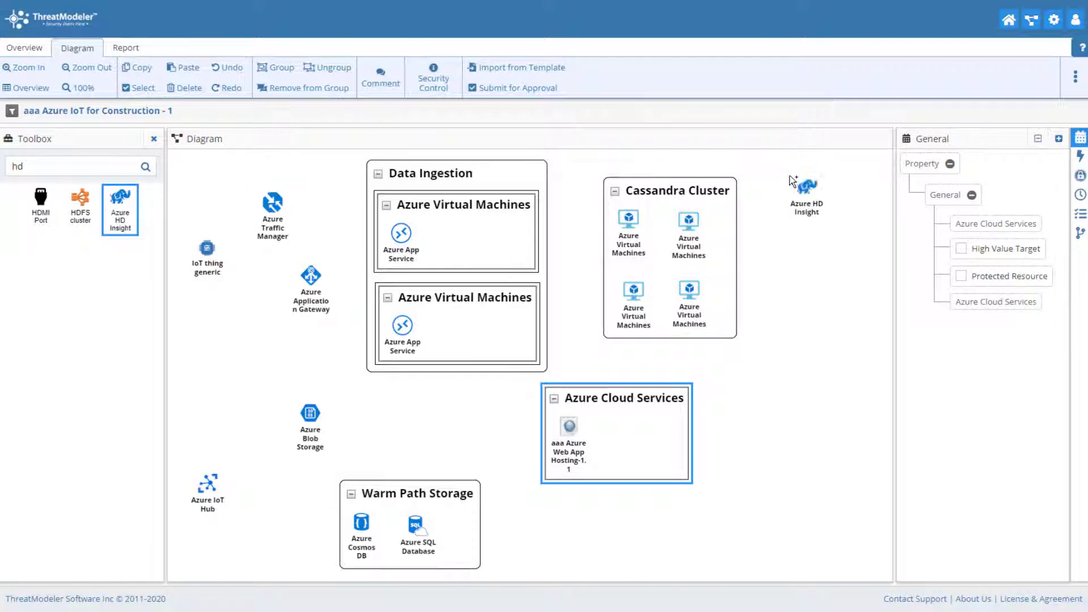
{"action": "left_click_drag", "start_coordinate": [804, 194], "coordinate": [781, 371]}
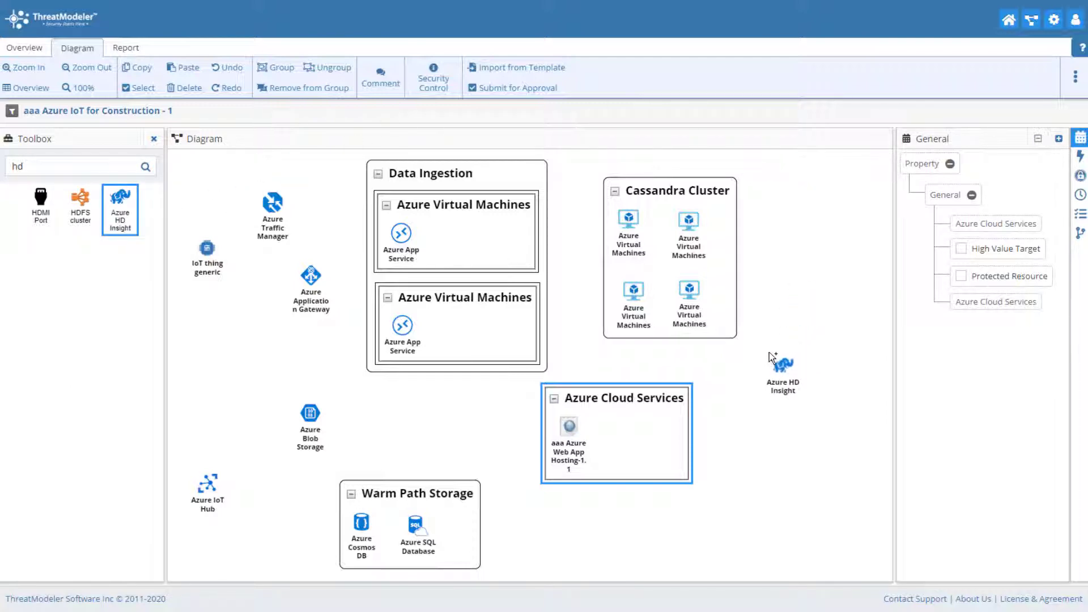
{"action": "left_click", "coordinate": [780, 365]}
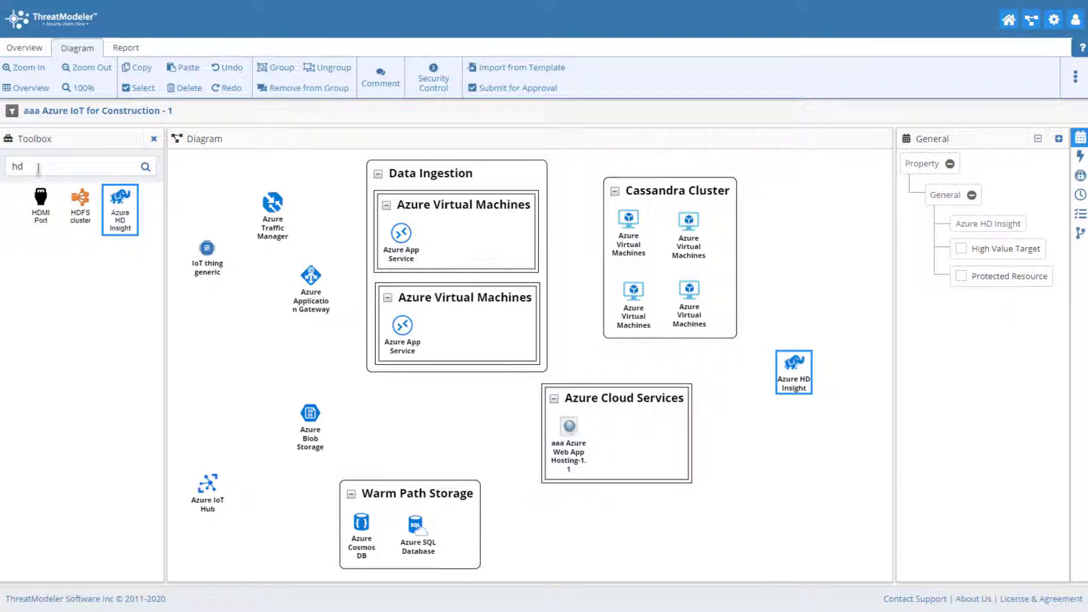
{"action": "type", "text": "user"}
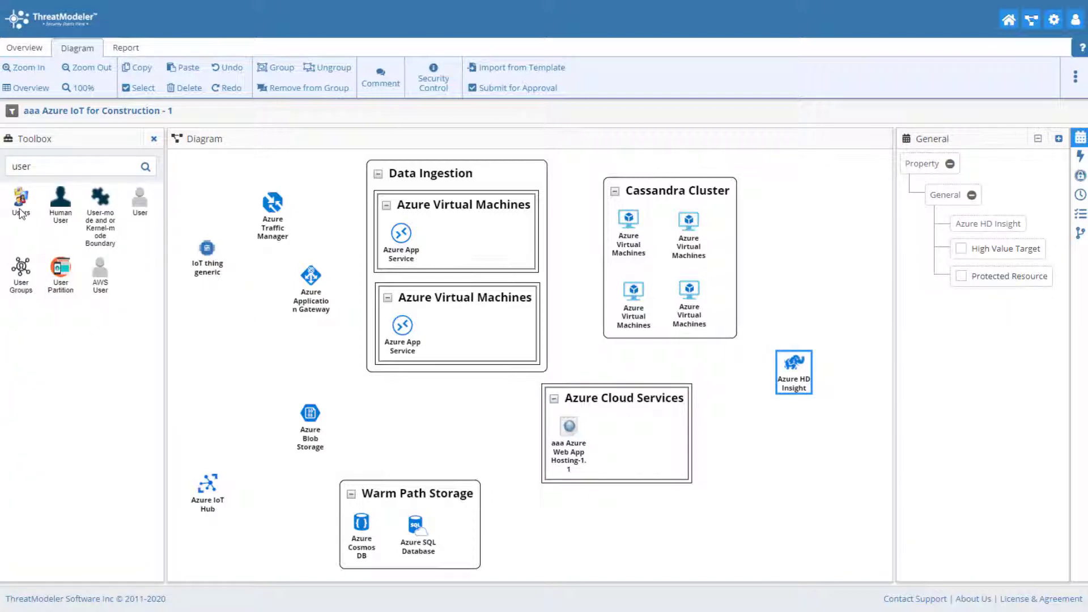
{"action": "left_click_drag", "start_coordinate": [21, 202], "coordinate": [498, 479]}
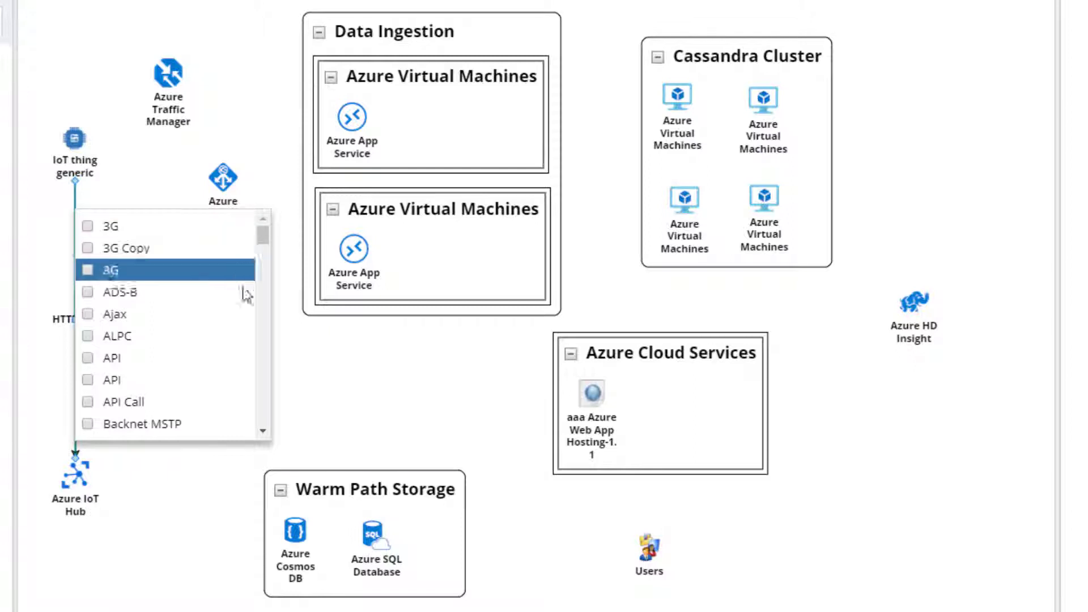
Add Bluetooth to the protocols of the IoT thing generic to Azure IoT Hub link.
{"action": "scroll", "scroll_direction": "down", "scroll_amount": 3}
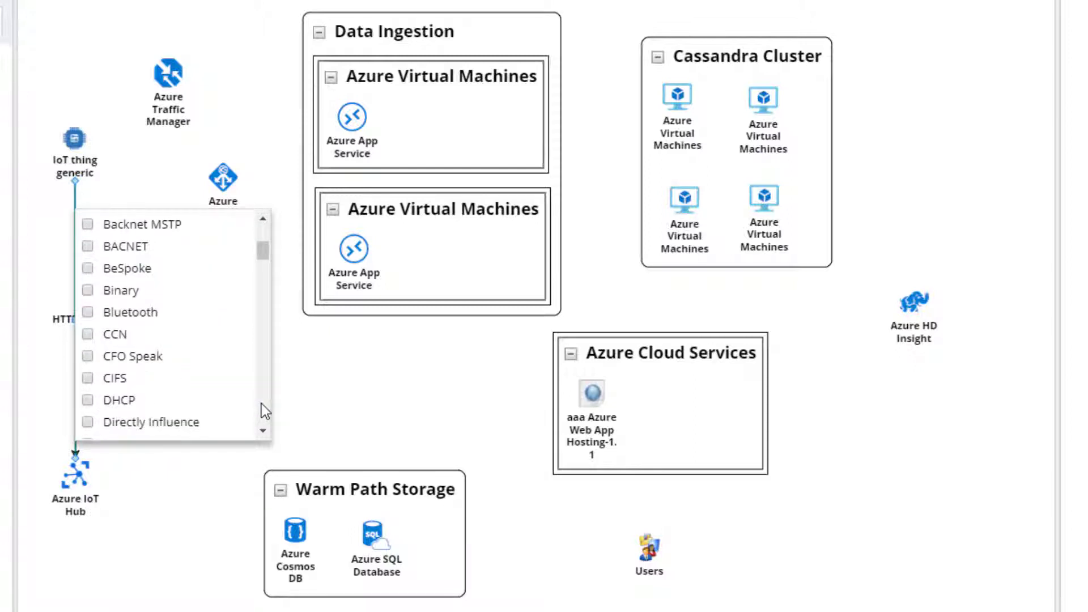
{"action": "left_click", "coordinate": [87, 312]}
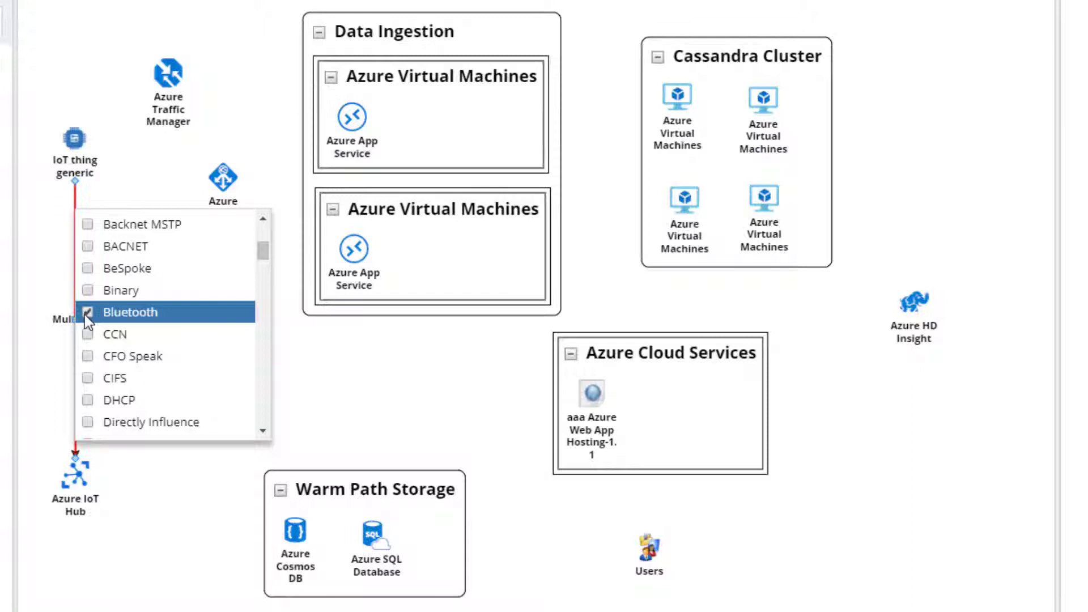
{"action": "scroll", "scroll_direction": "down", "scroll_amount": 3}
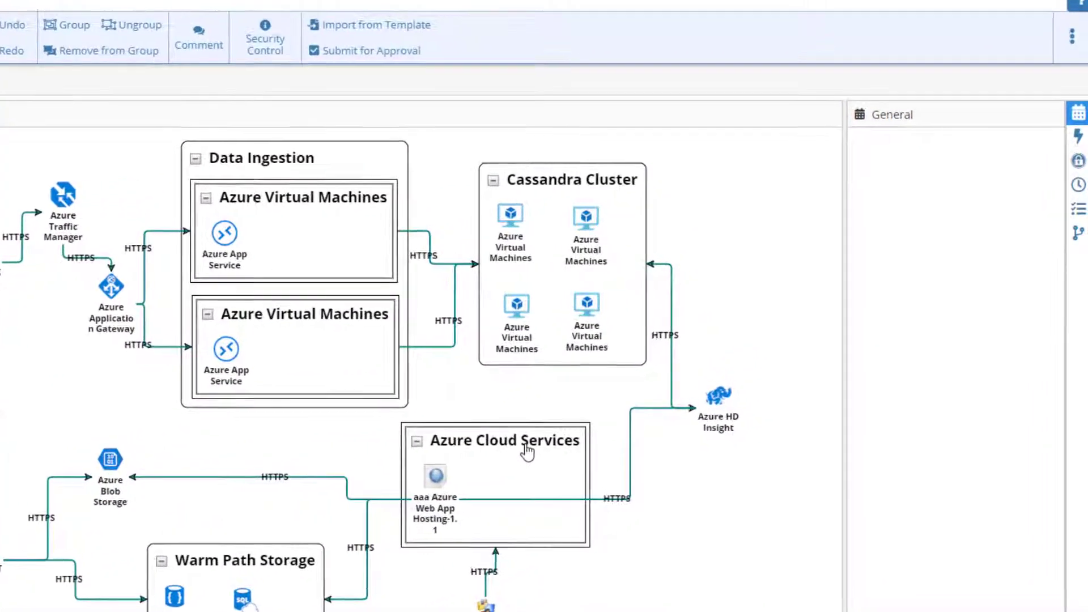
Add a Form widget with Database backend to the Azure Cloud Services group.
{"action": "left_click", "coordinate": [525, 441]}
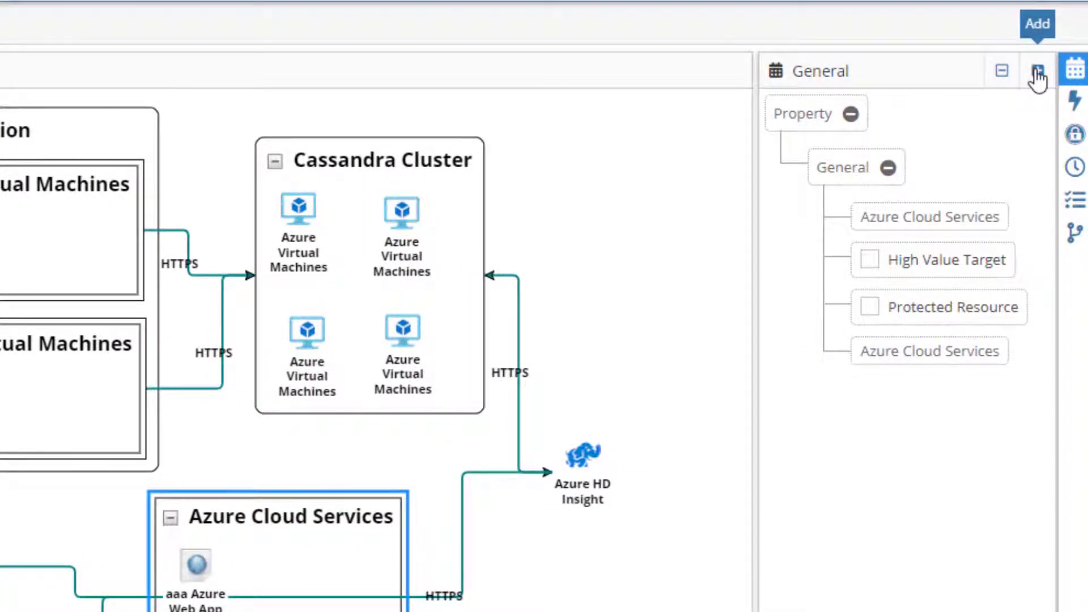
{"action": "left_click", "coordinate": [1037, 71]}
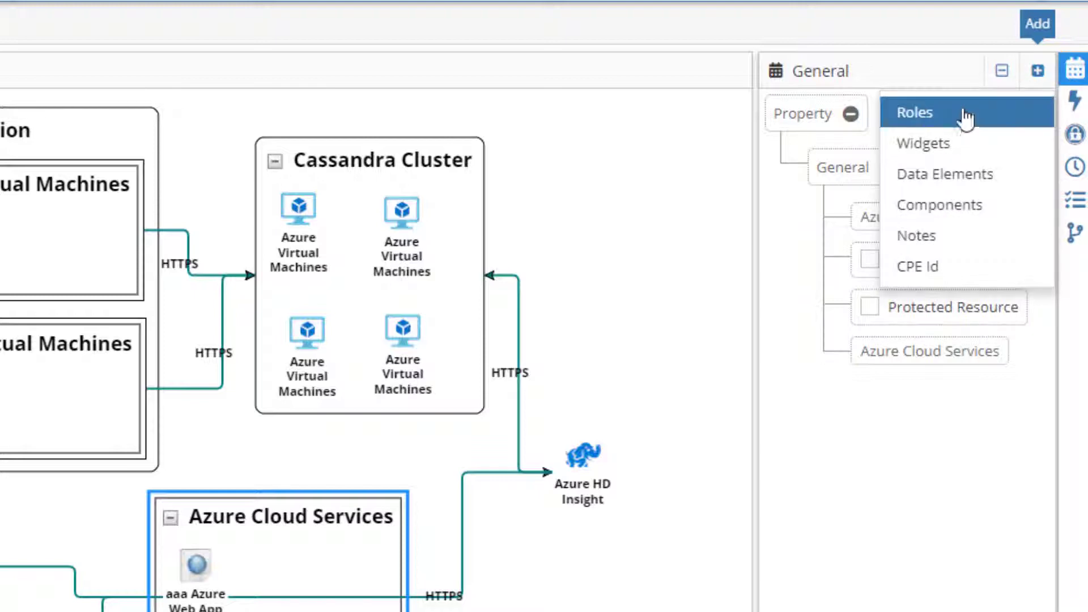
{"action": "mouse_move", "coordinate": [935, 143]}
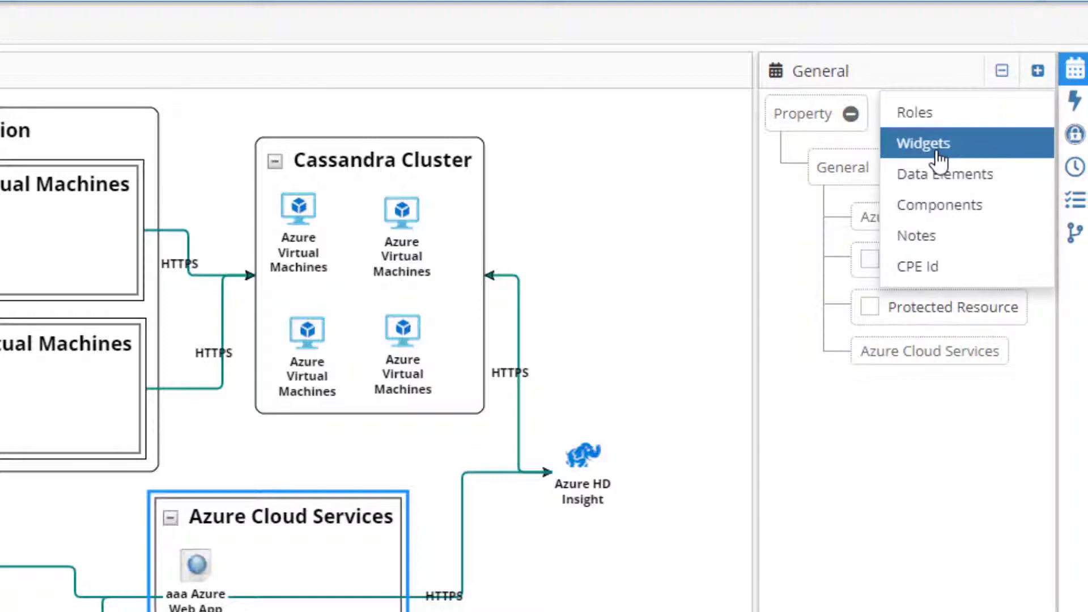
{"action": "left_click", "coordinate": [923, 143]}
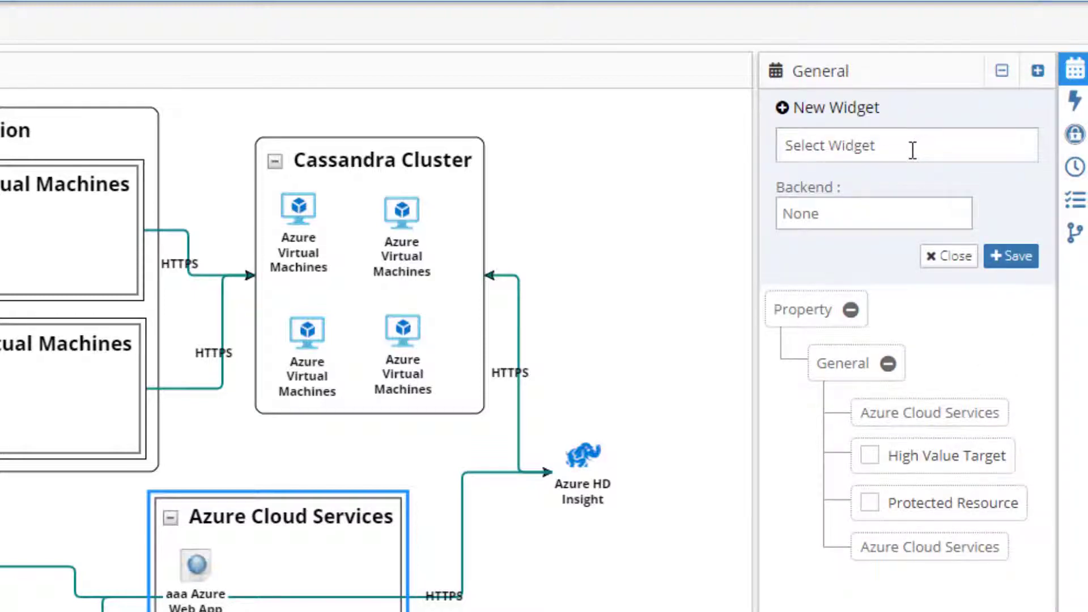
{"action": "left_click", "coordinate": [906, 144]}
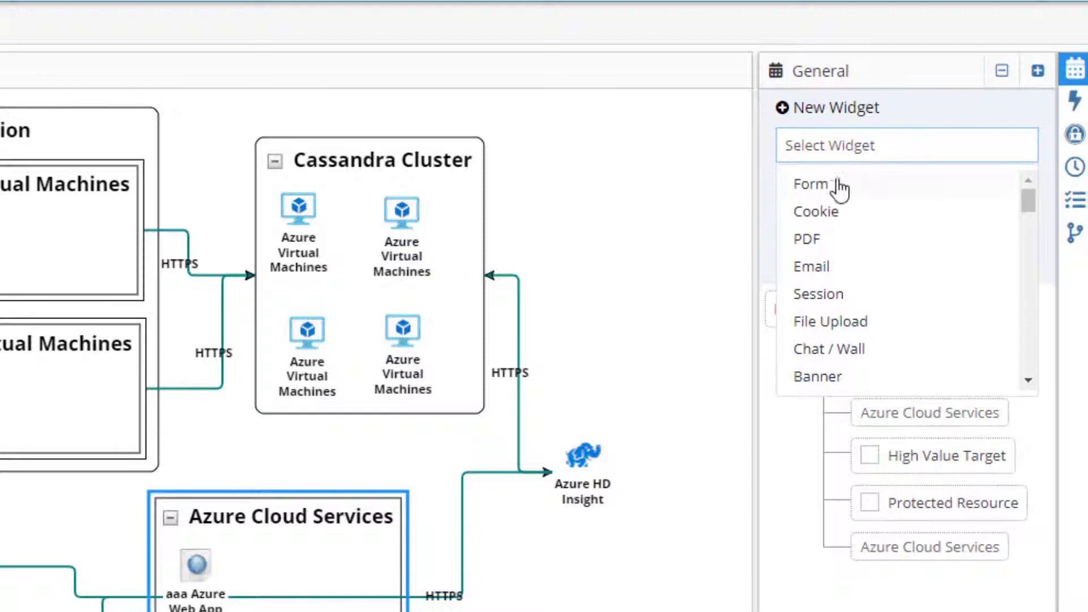
{"action": "left_click", "coordinate": [811, 184]}
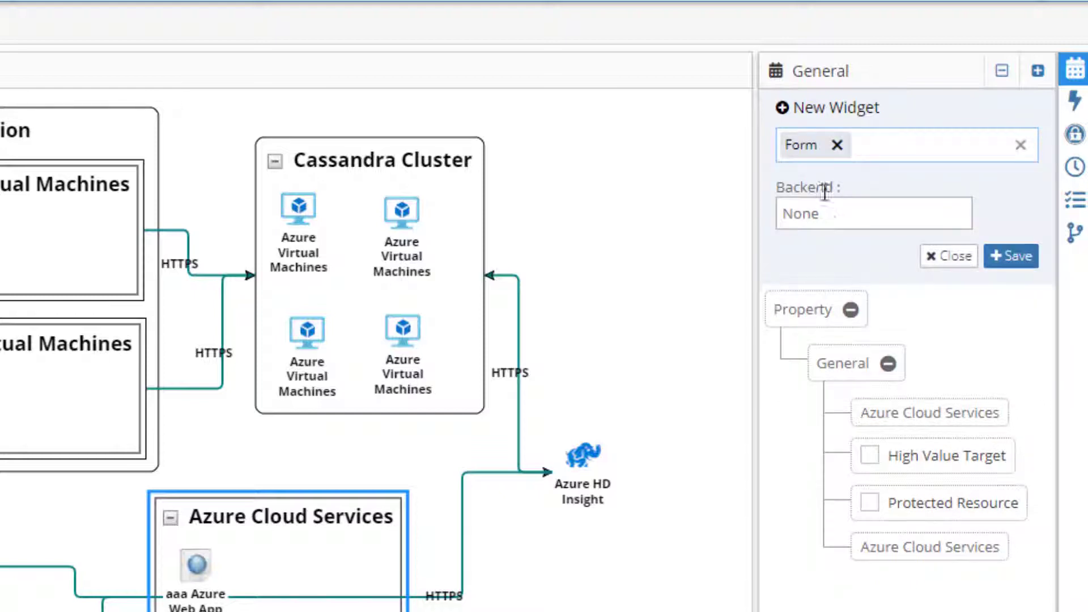
{"action": "left_click", "coordinate": [872, 213]}
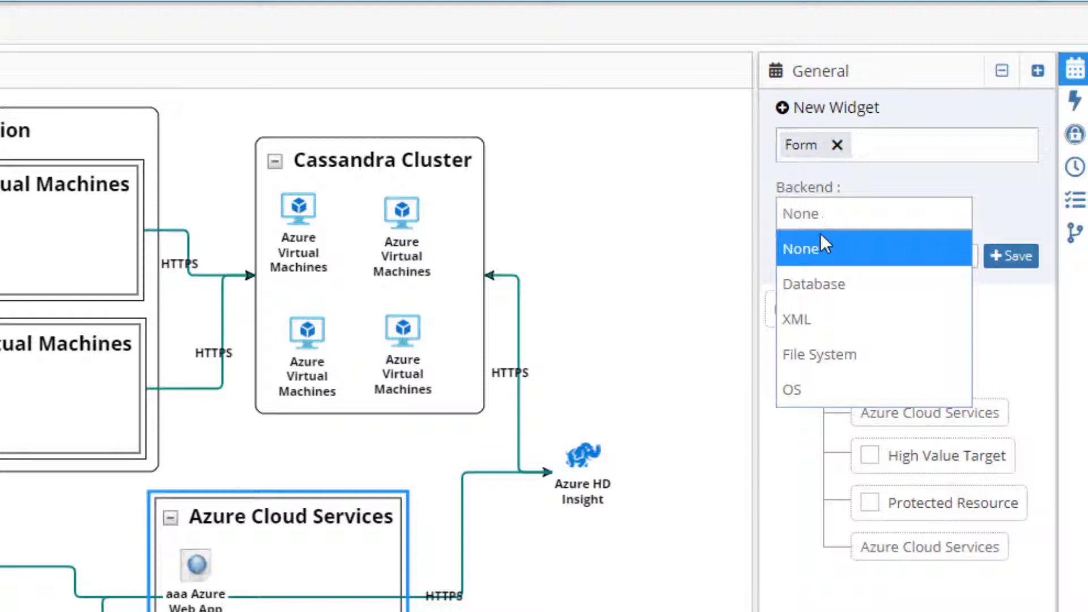
{"action": "left_click", "coordinate": [814, 284]}
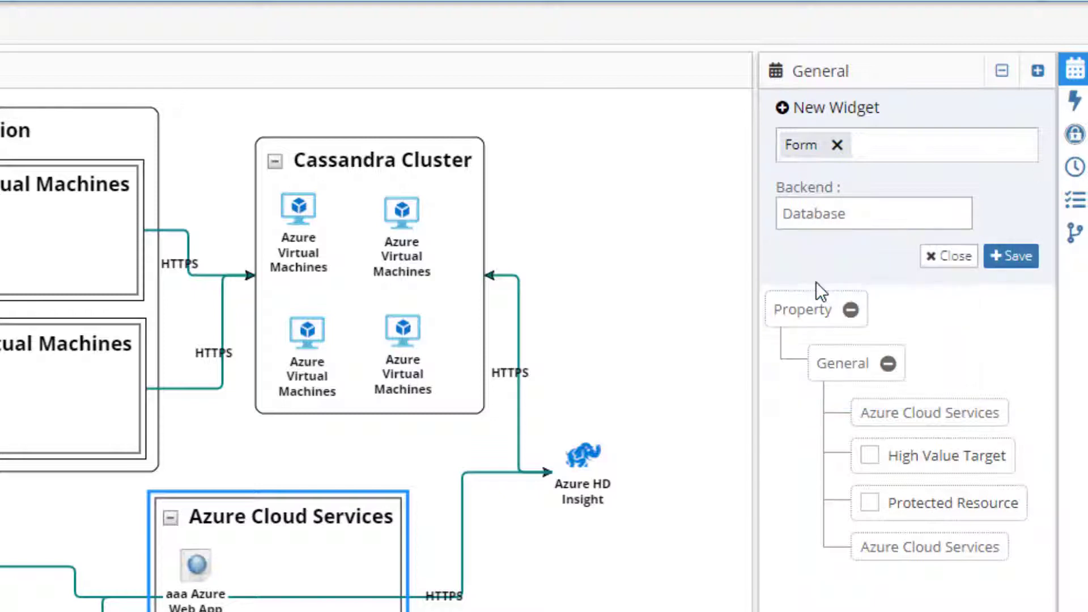
{"action": "mouse_move", "coordinate": [1011, 256]}
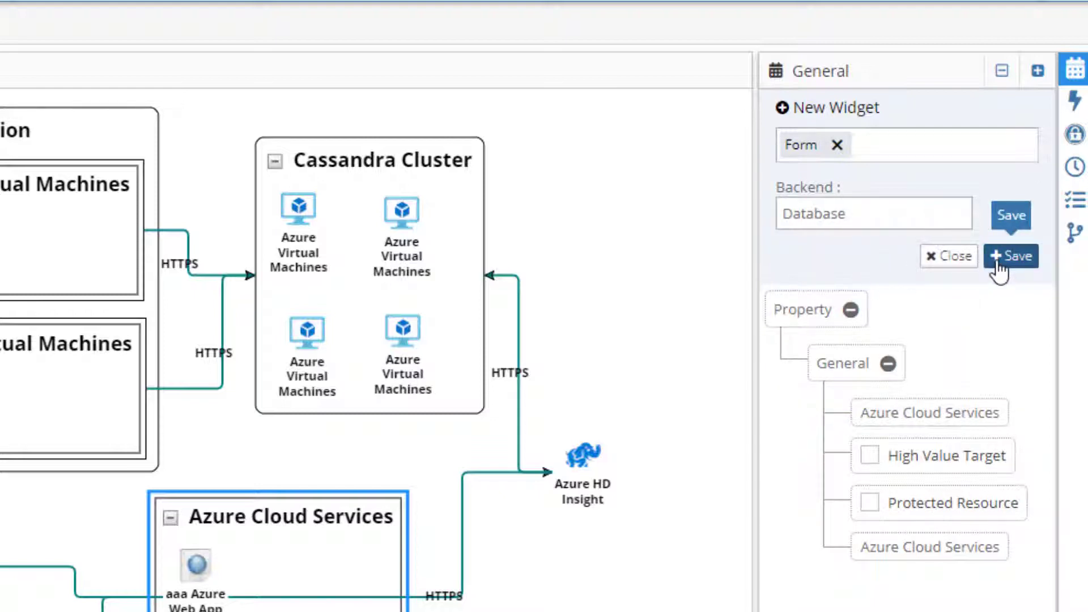
{"action": "left_click", "coordinate": [1009, 256]}
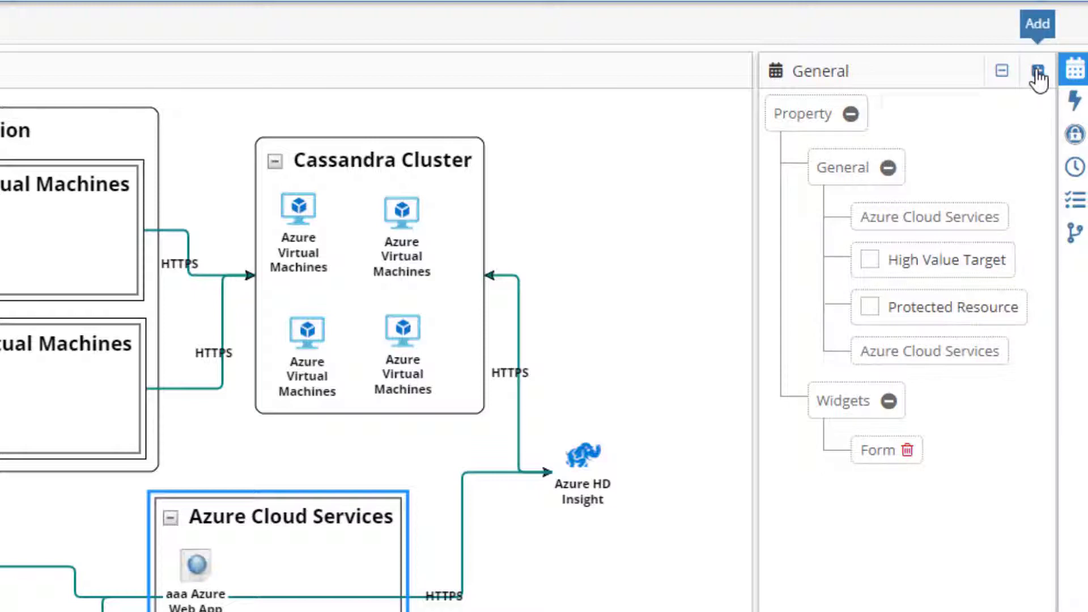
Add Cookie and Session widgets to Azure Cloud Services.
{"action": "left_click", "coordinate": [1035, 70]}
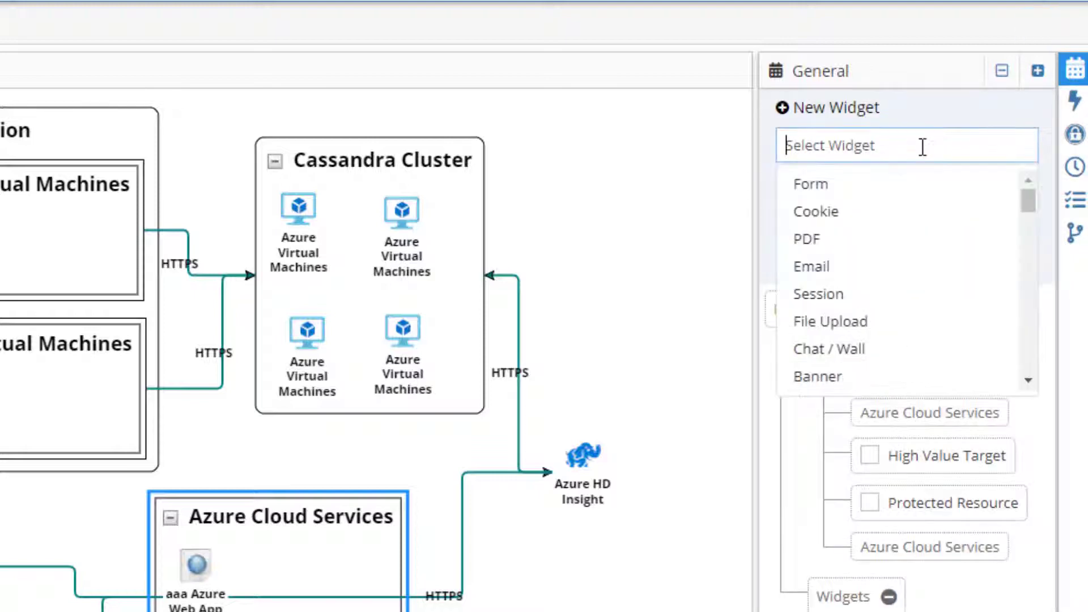
{"action": "mouse_move", "coordinate": [848, 212]}
{"action": "type", "text": "se"}
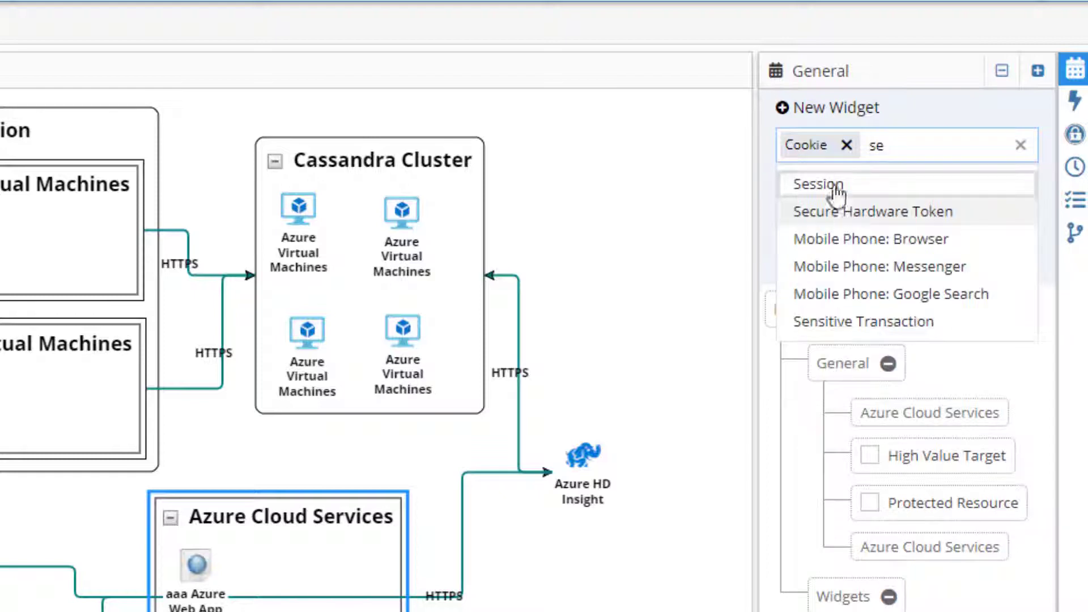
{"action": "left_click", "coordinate": [818, 184]}
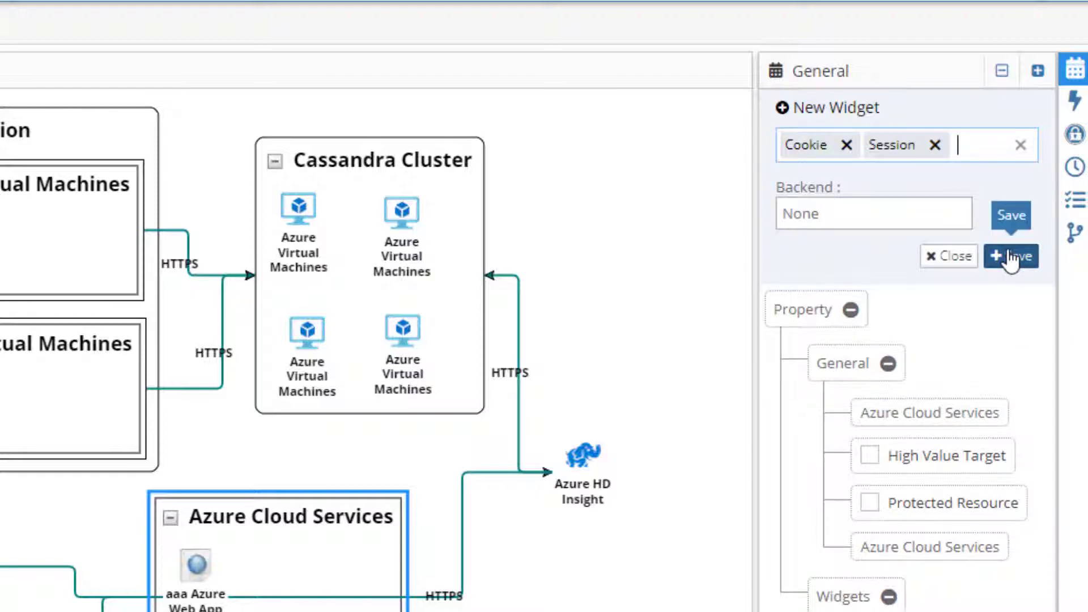
{"action": "left_click", "coordinate": [1010, 256]}
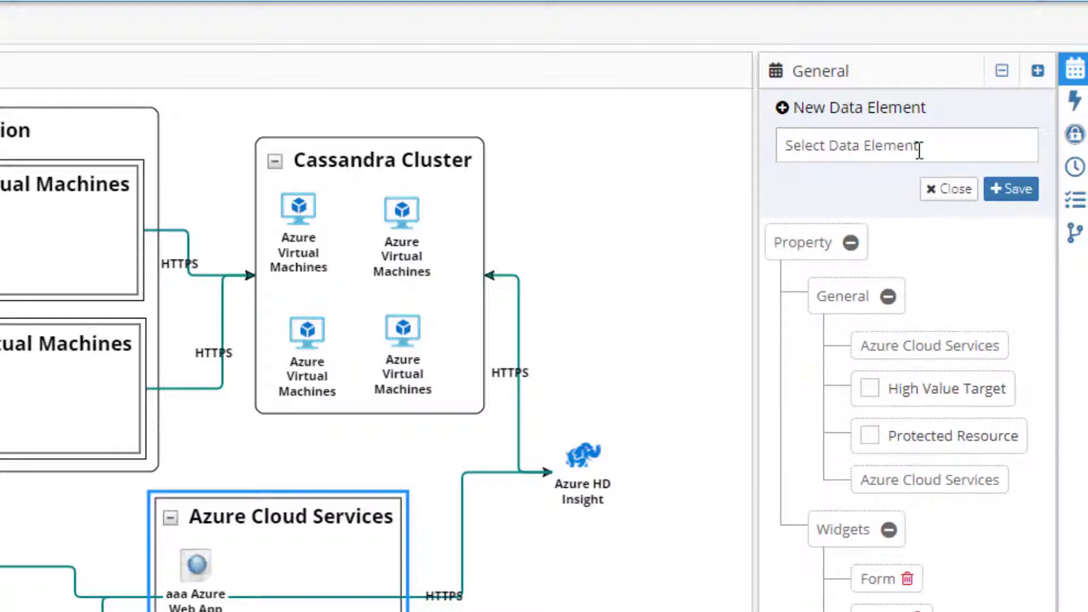
Add User Name and Password data elements to Azure Cloud Services.
{"action": "type", "text": "us"}
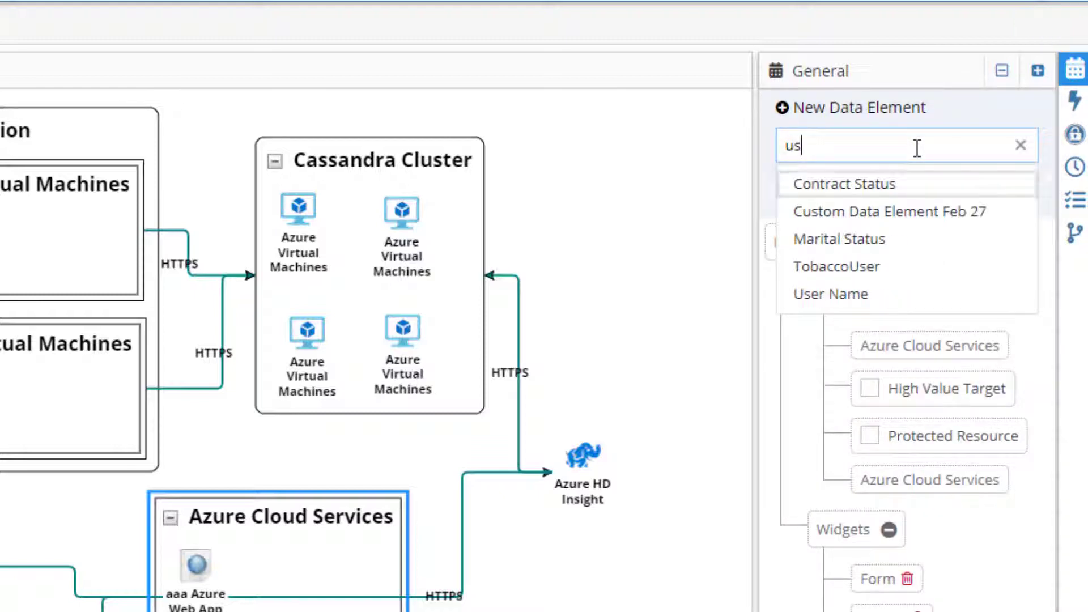
{"action": "left_click", "coordinate": [830, 293]}
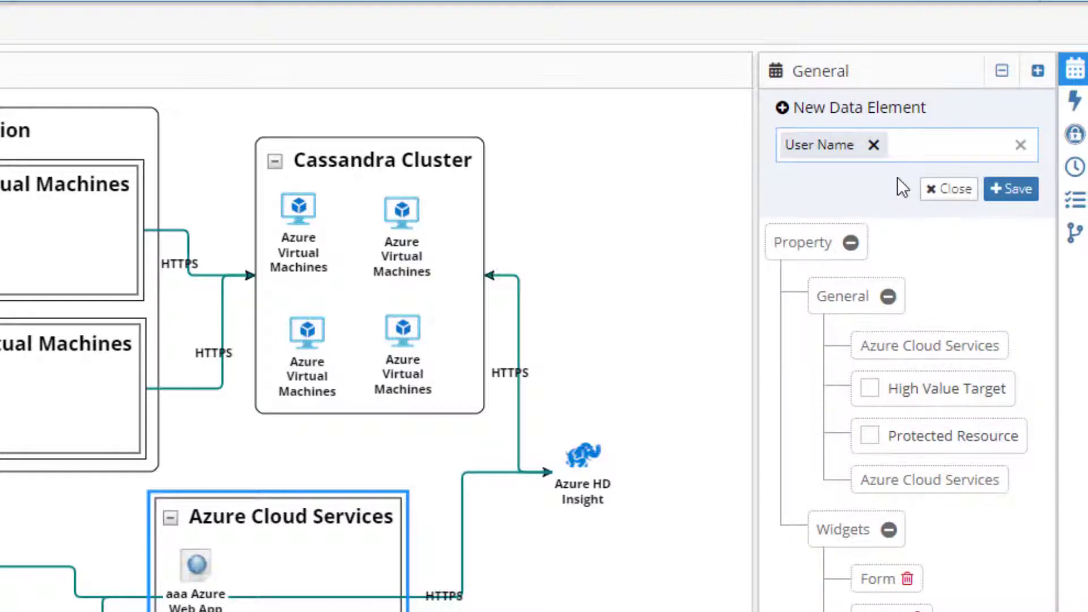
{"action": "type", "text": "Password"}
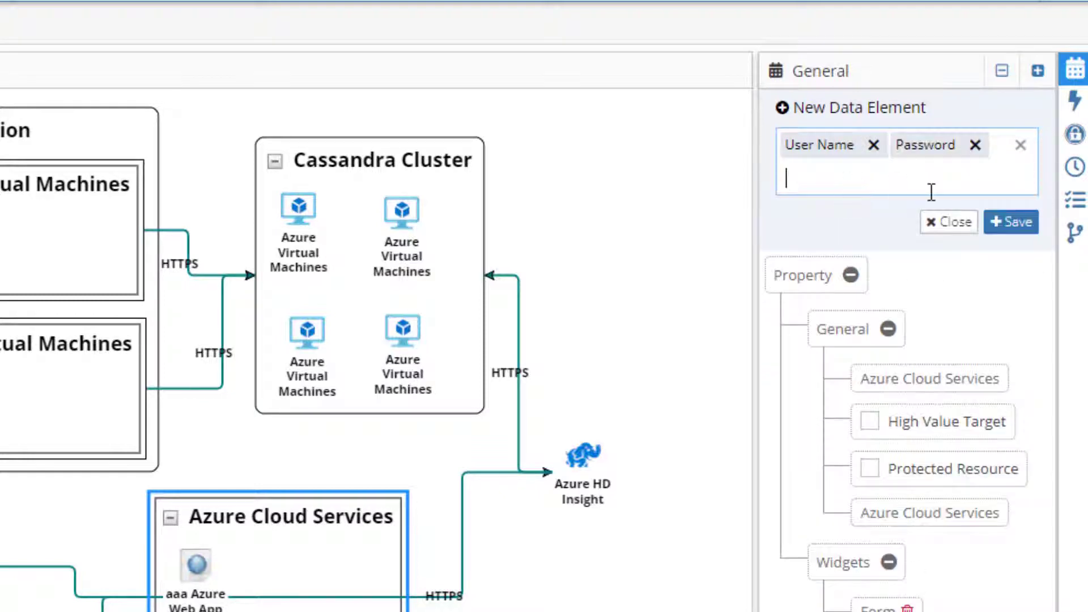
{"action": "left_click", "coordinate": [948, 221]}
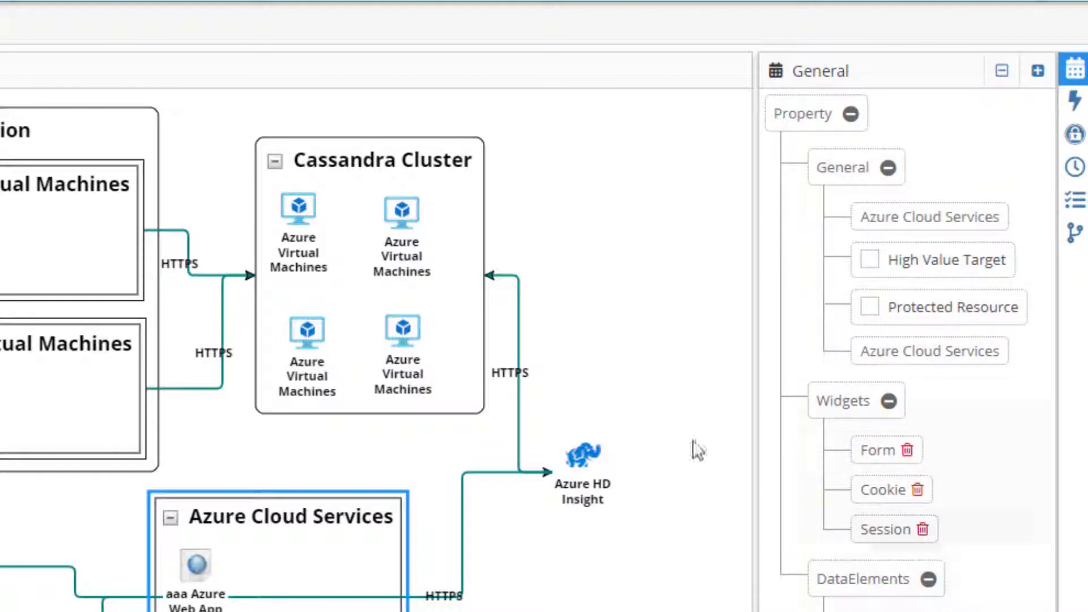
{"action": "left_click", "coordinate": [297, 210]}
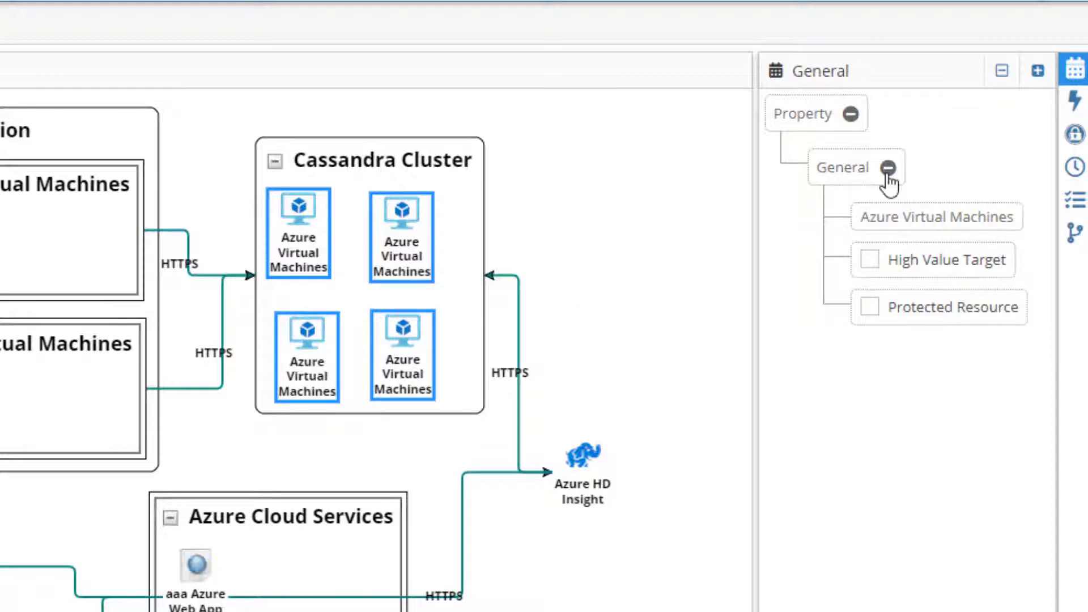
Add Sensitive Transaction, Windows Process and cache widgets to the Cassandra Cluster machines.
{"action": "left_click", "coordinate": [1036, 71]}
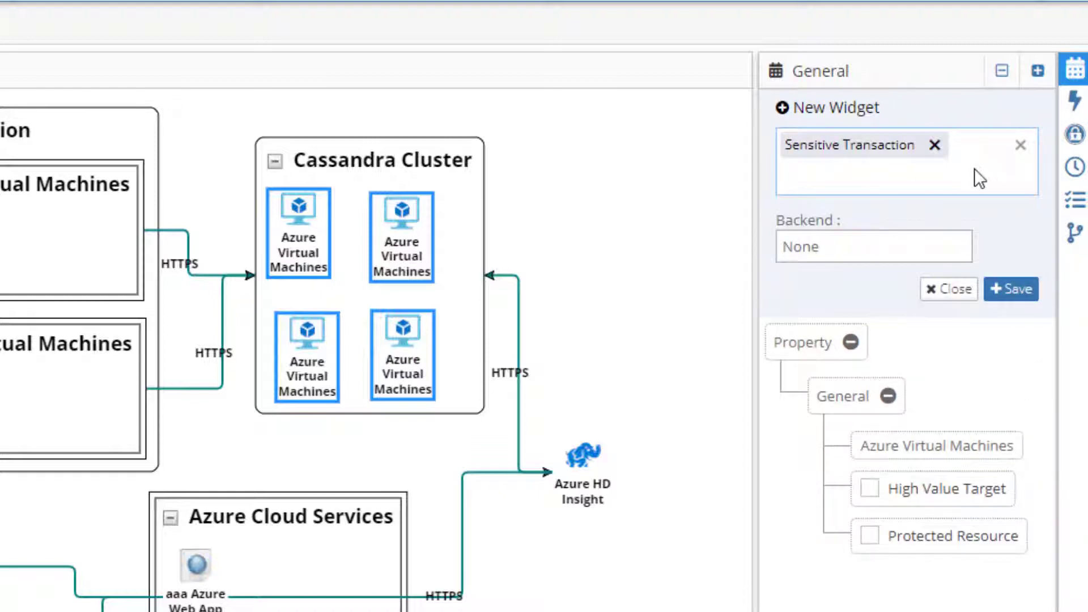
{"action": "type", "text": "win"}
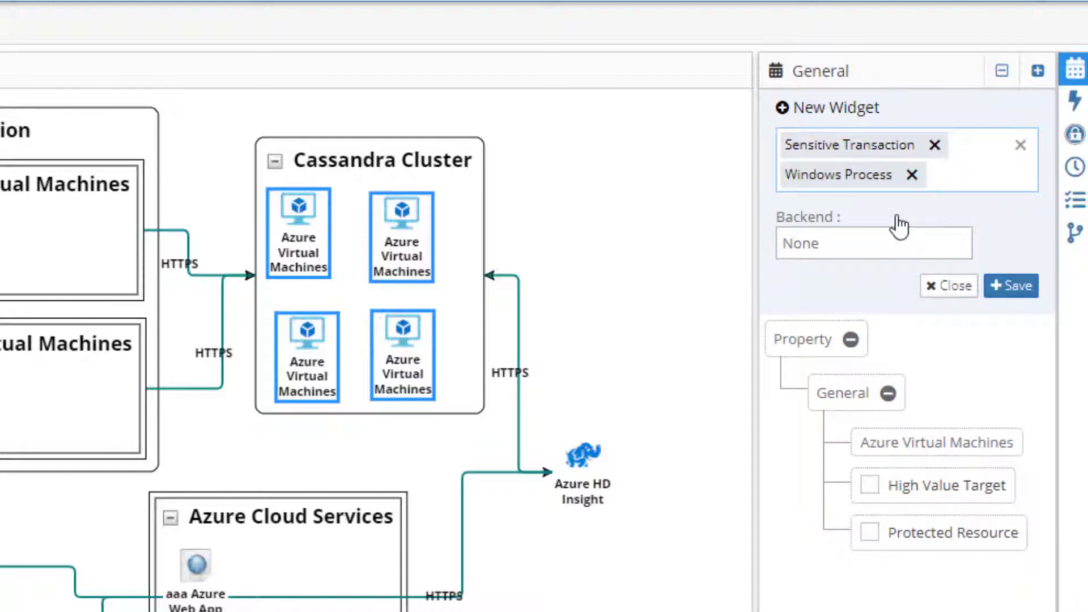
{"action": "mouse_move", "coordinate": [971, 180]}
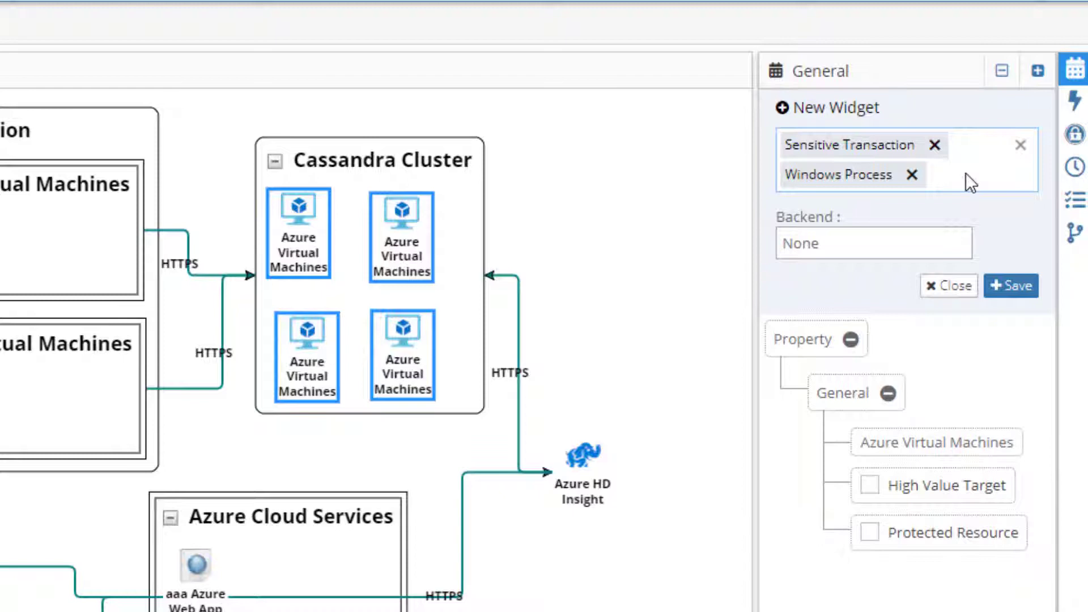
{"action": "type", "text": "cache"}
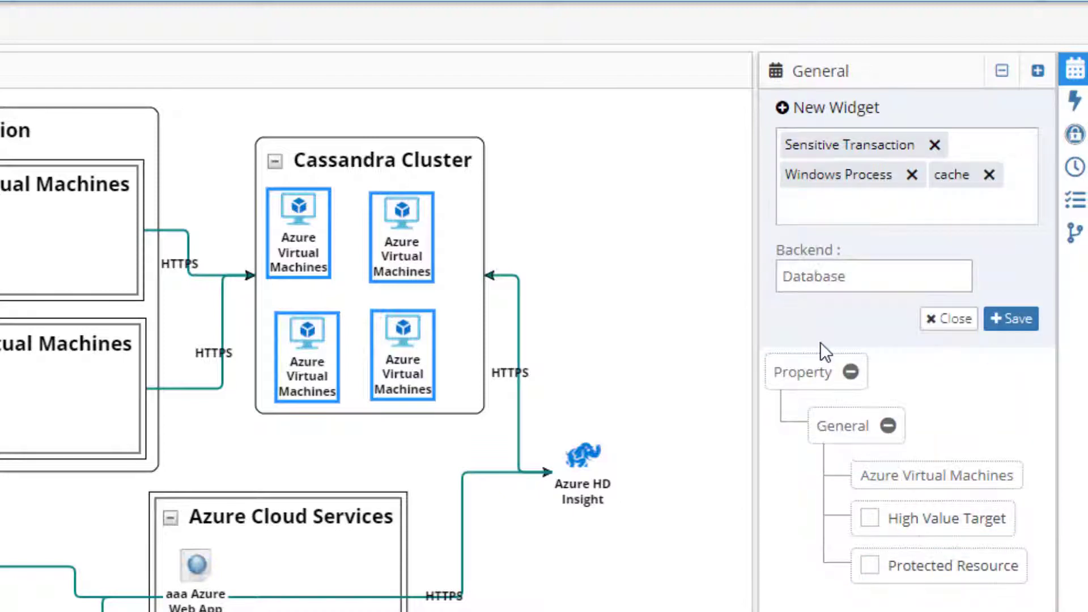
{"action": "left_click", "coordinate": [1010, 319]}
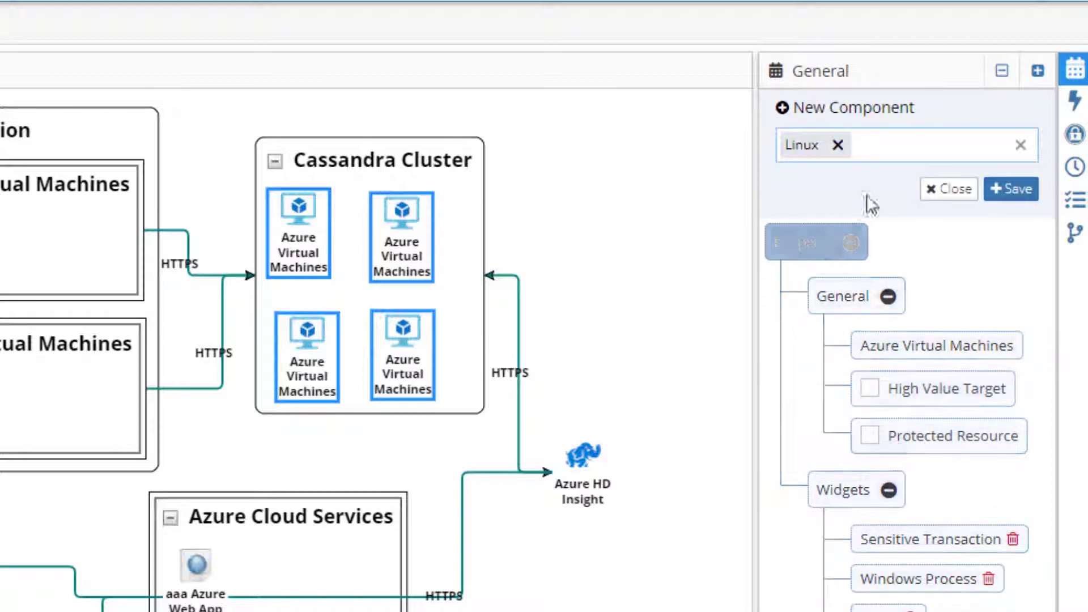
Add Linux and Non-Relational Database components to the Cassandra Cluster machines.
{"action": "type", "text": "no"}
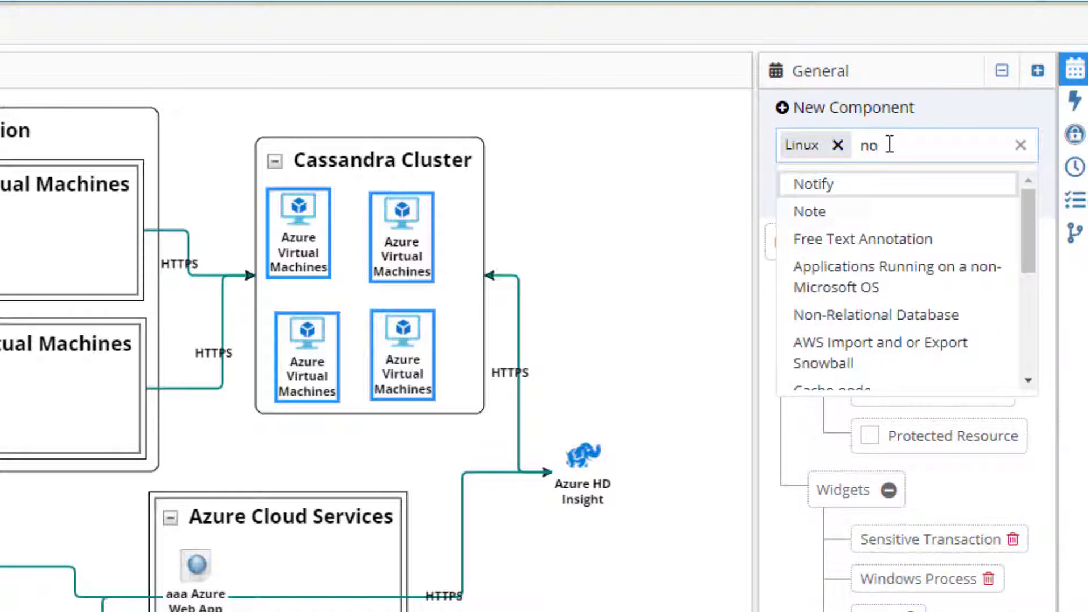
{"action": "left_click", "coordinate": [875, 314]}
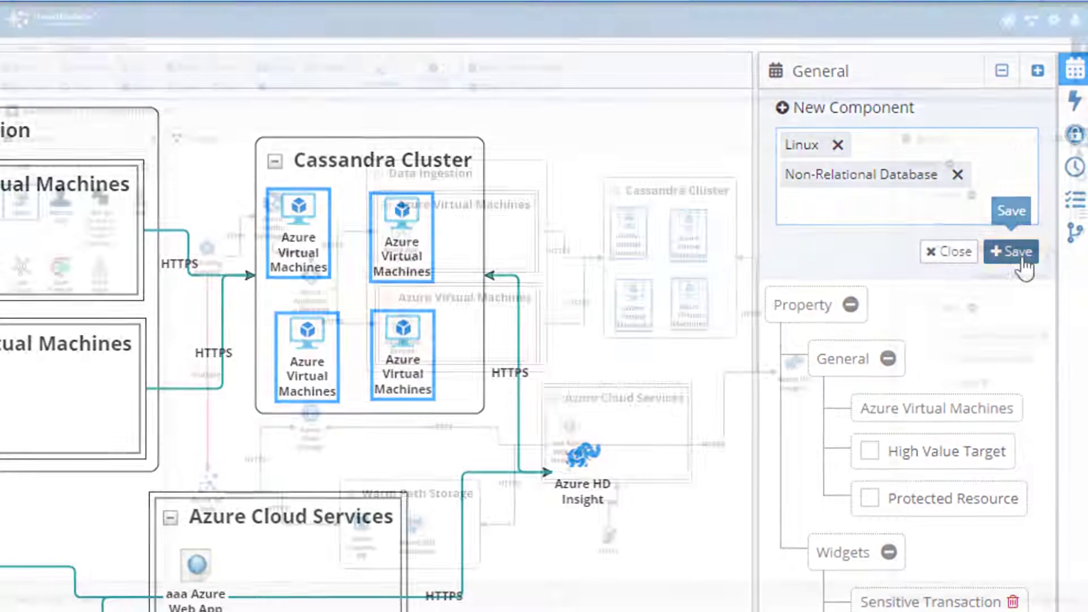
{"action": "left_click", "coordinate": [1011, 251]}
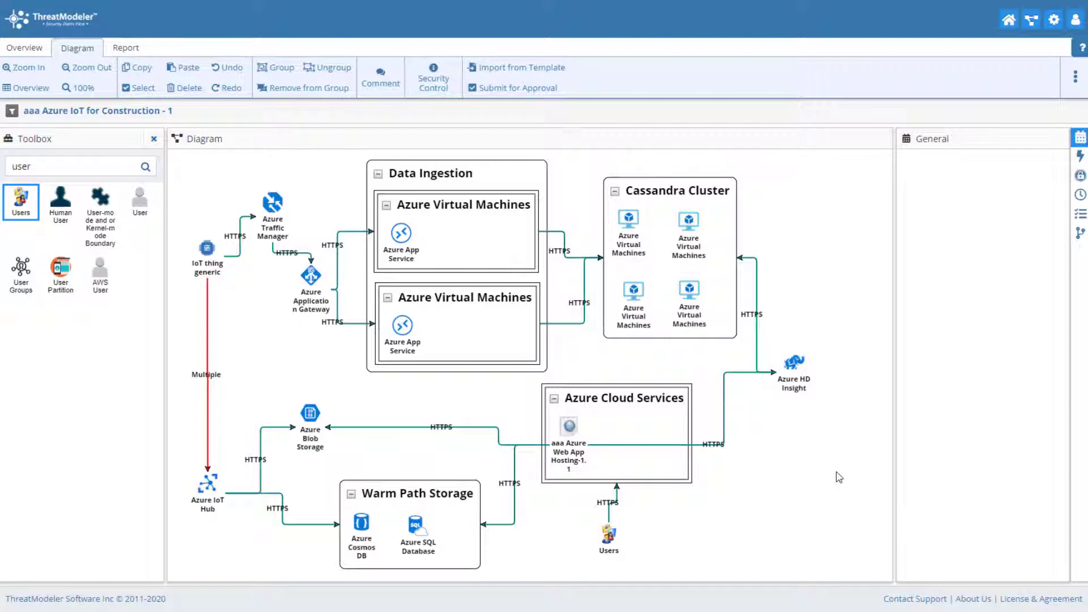
In the Overview, expand Azure SQL Database and read the Privilege Abuse and Privilege Escalation descriptions.
{"action": "left_click", "coordinate": [24, 47]}
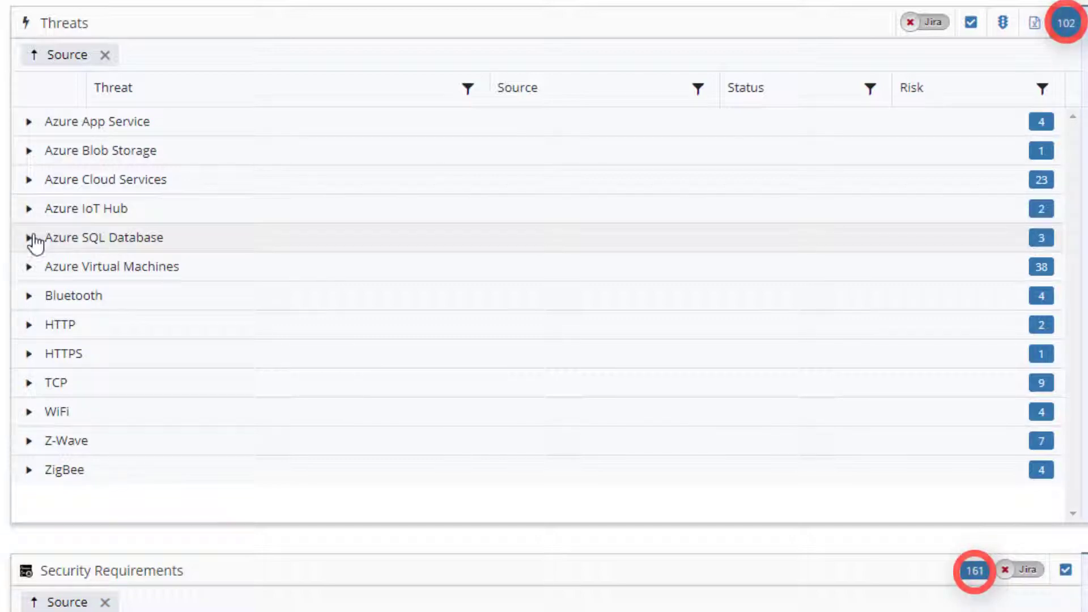
{"action": "left_click", "coordinate": [31, 238]}
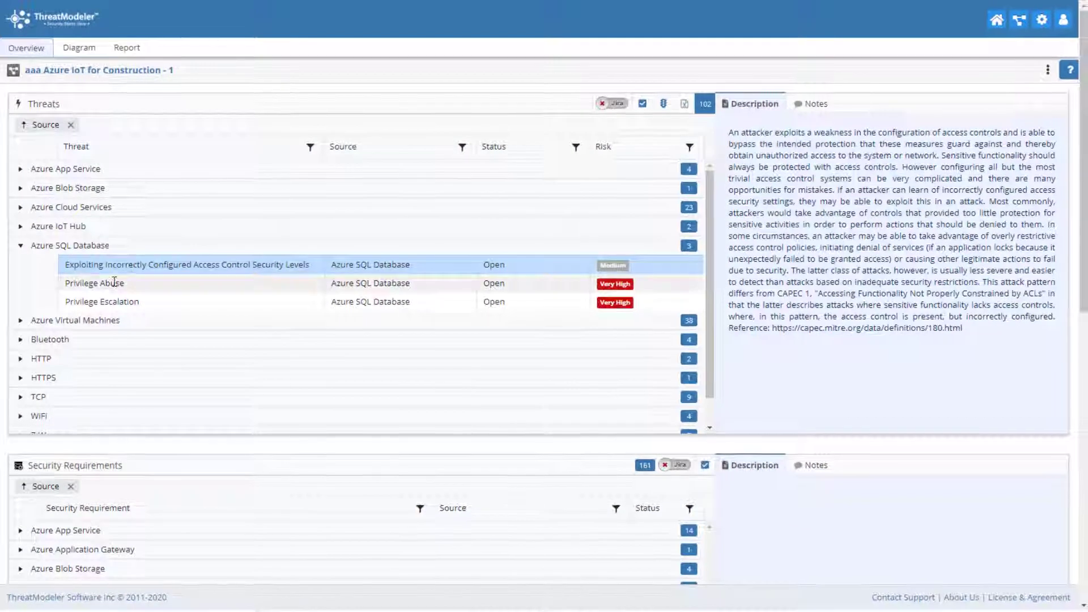
{"action": "left_click", "coordinate": [94, 283]}
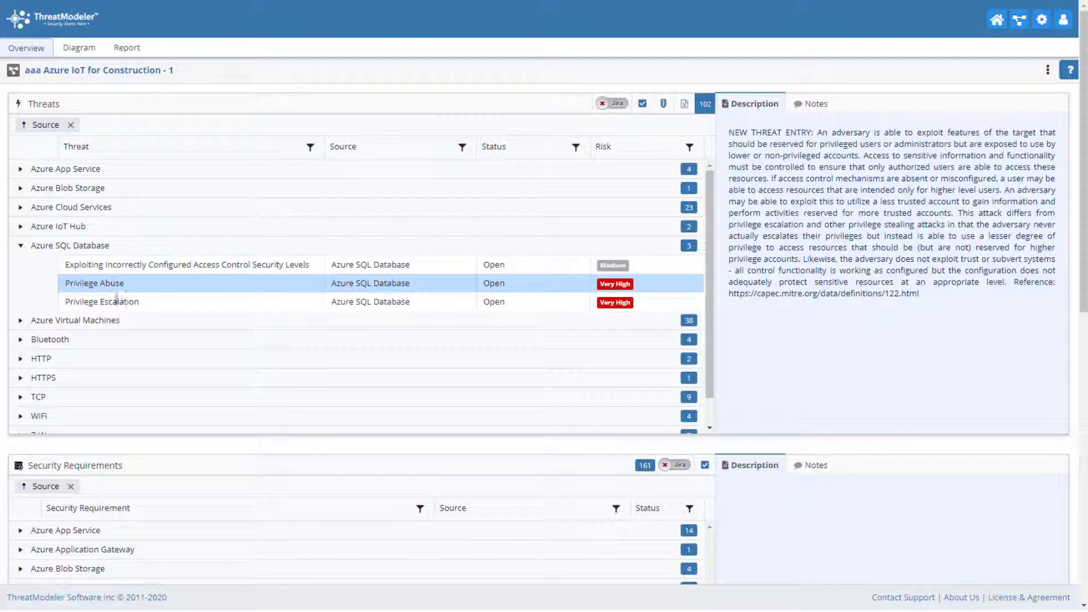
{"action": "left_click", "coordinate": [101, 301]}
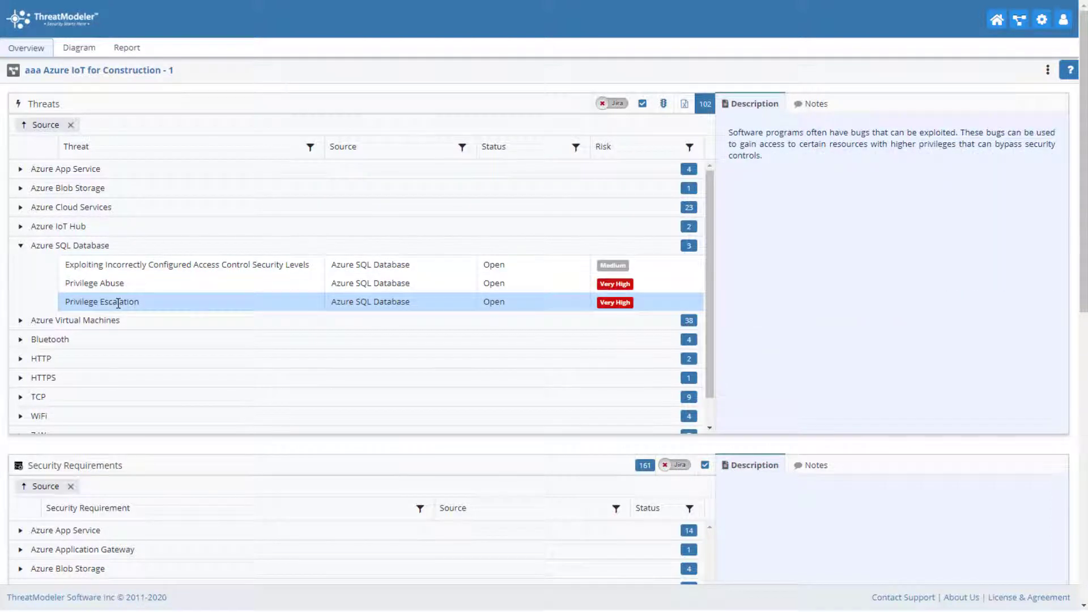